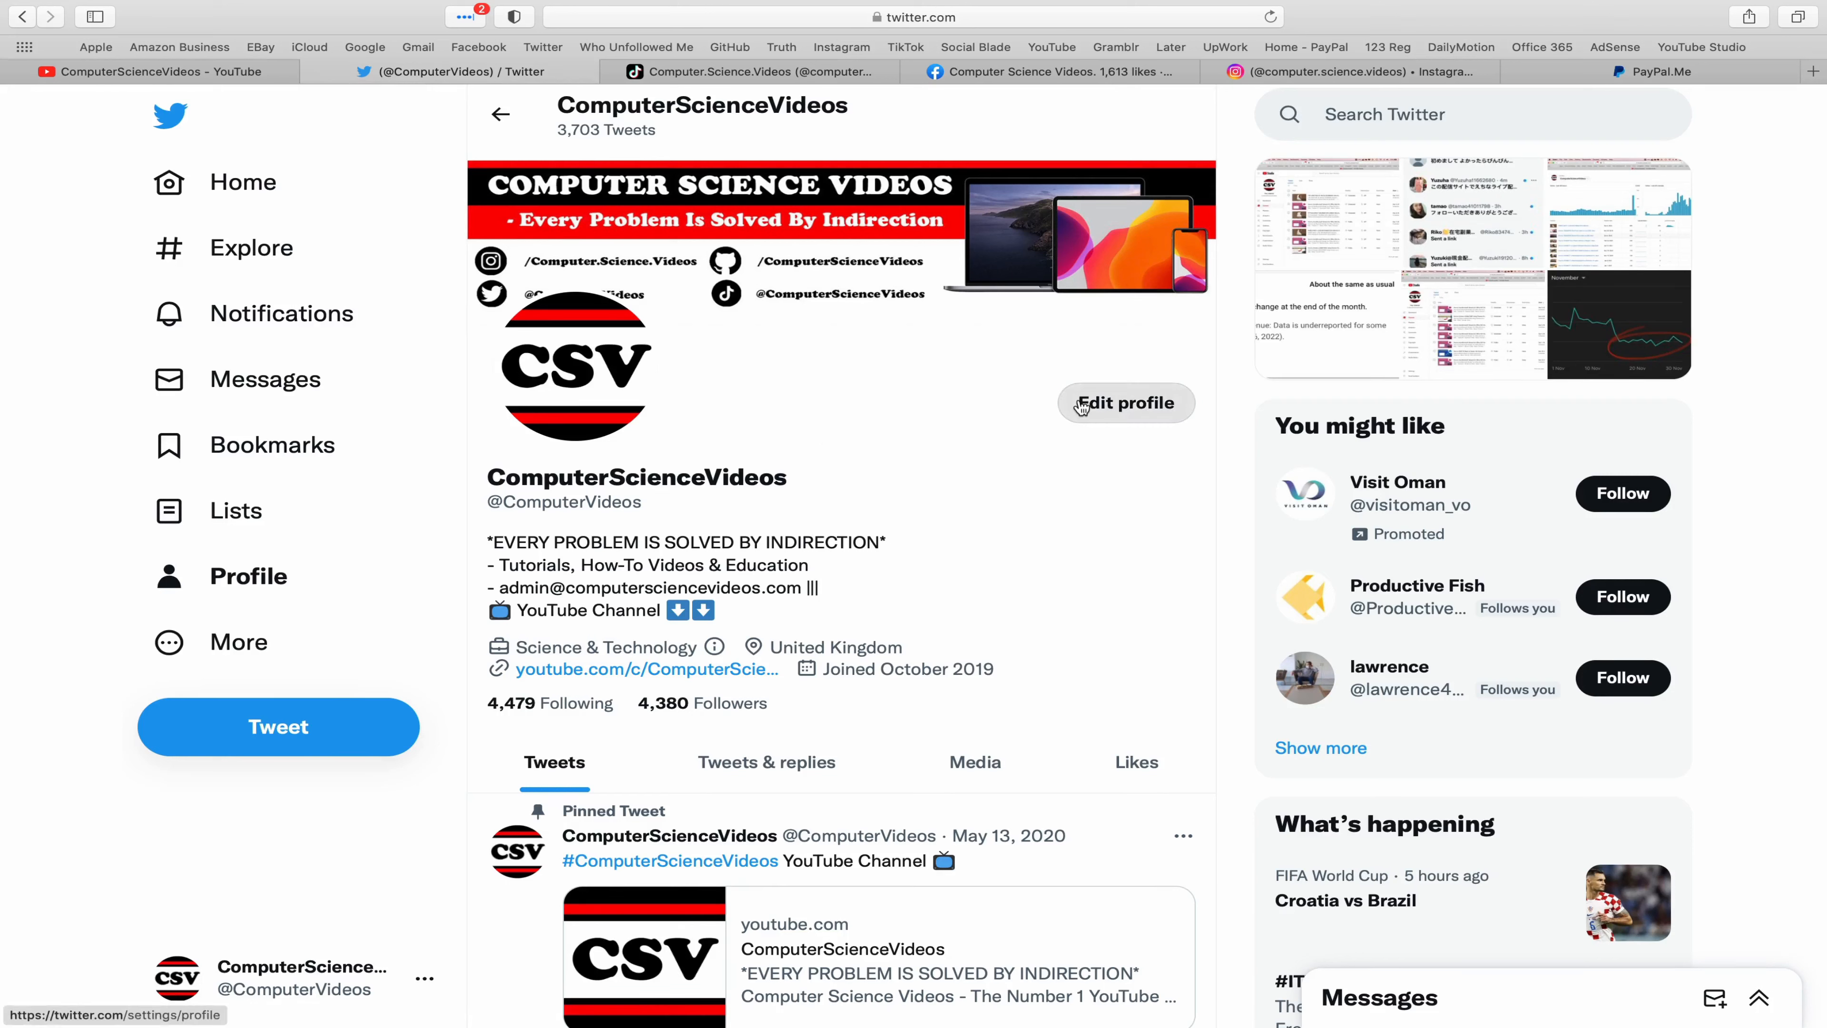
pyautogui.moveTo(862, 152)
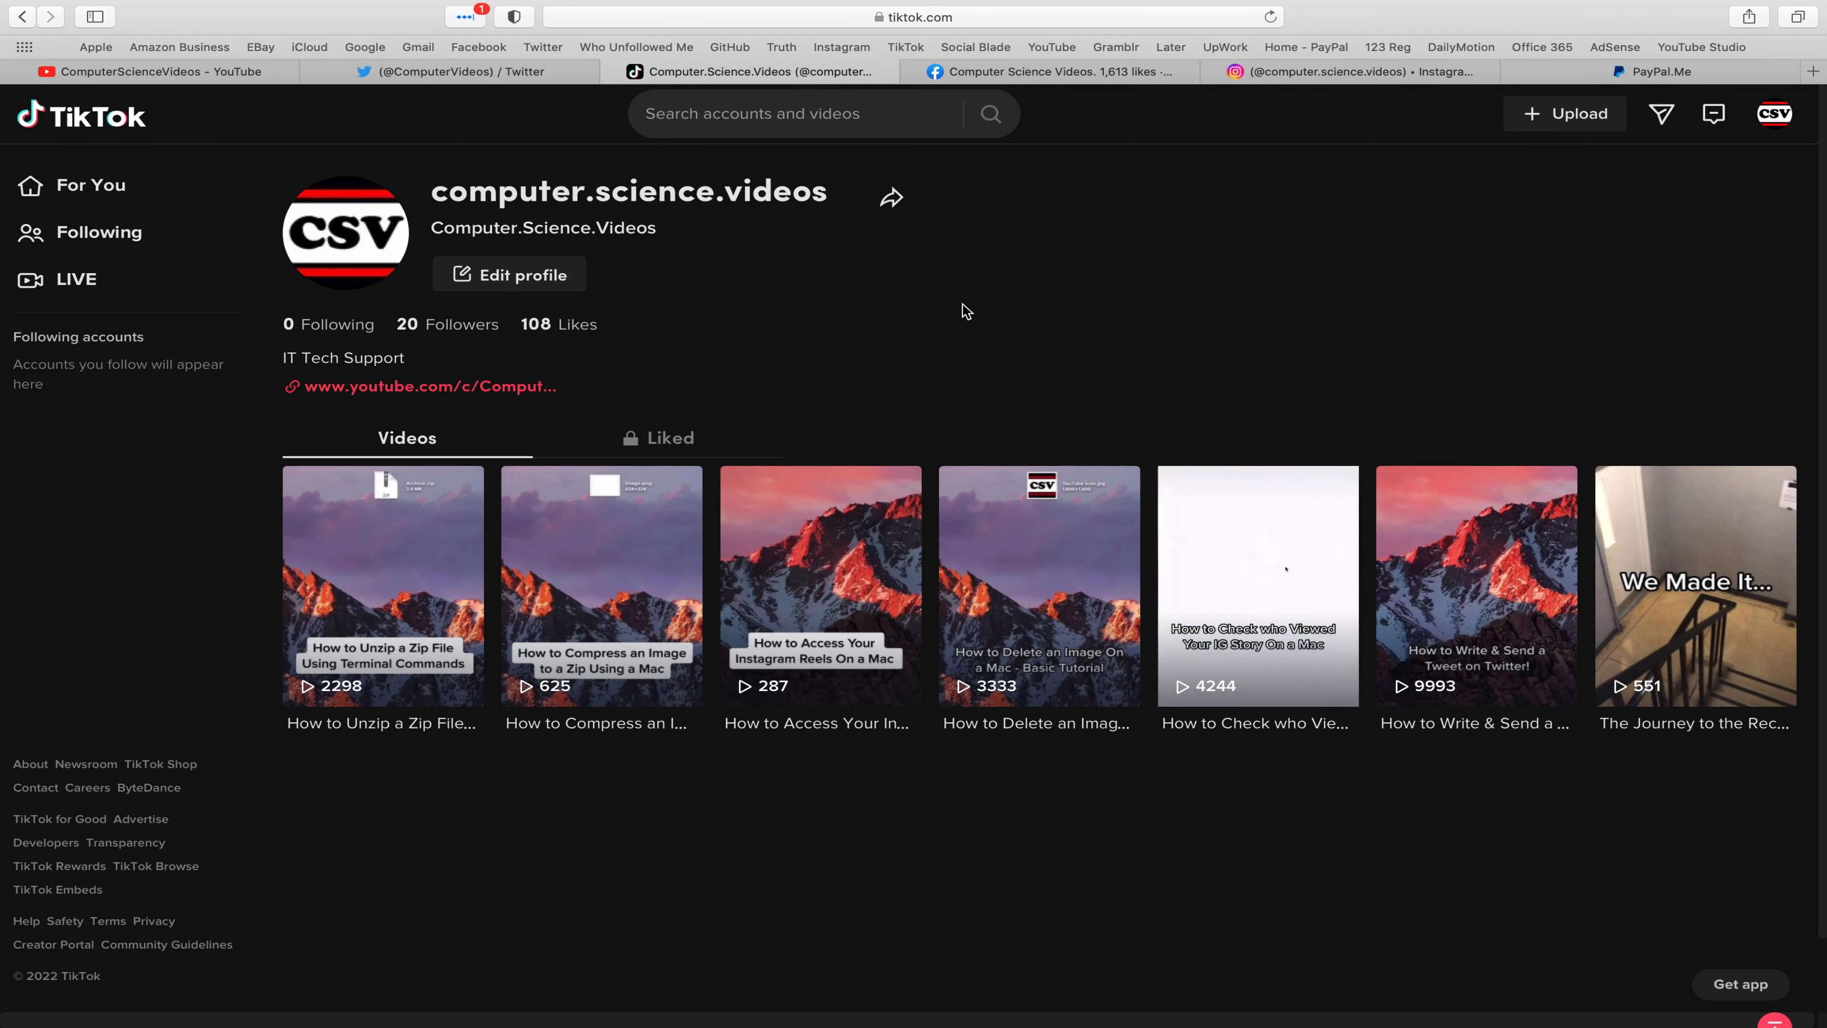
# - View the Facebook and Instagram profile tabs, then show the Launchpad app grid
pyautogui.click(1049, 71)
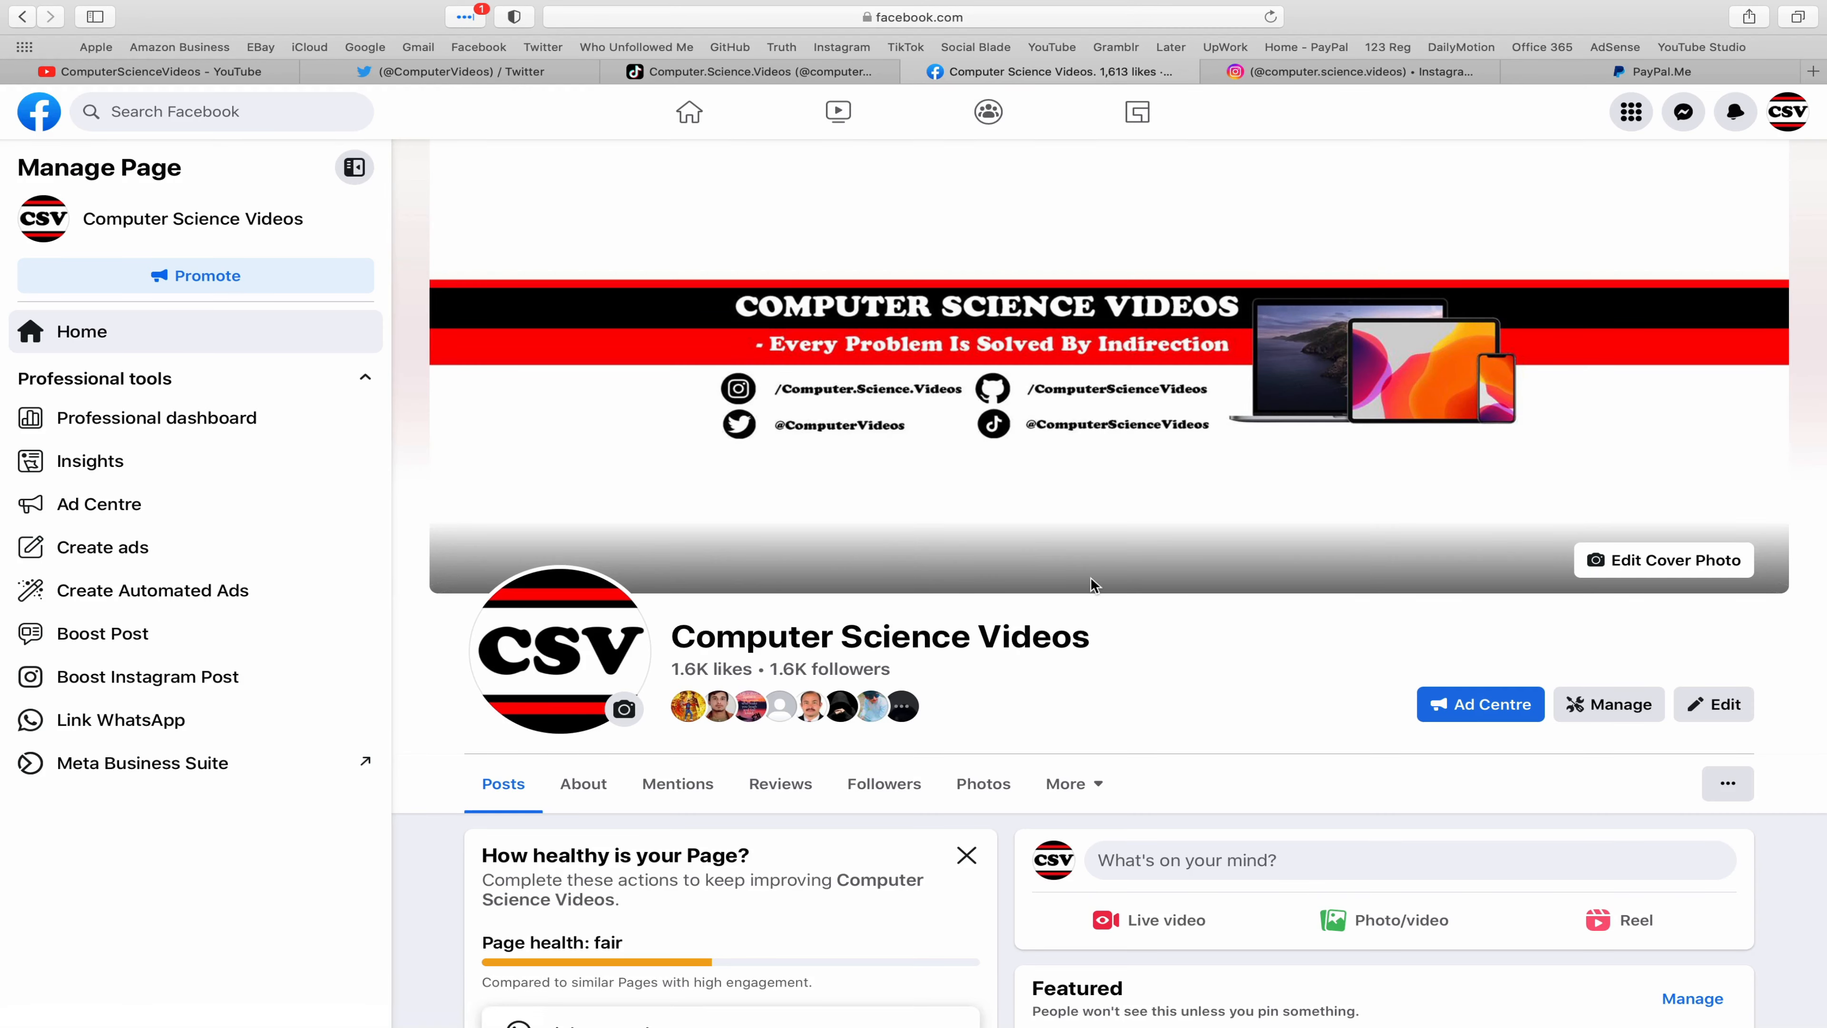
pyautogui.click(1317, 71)
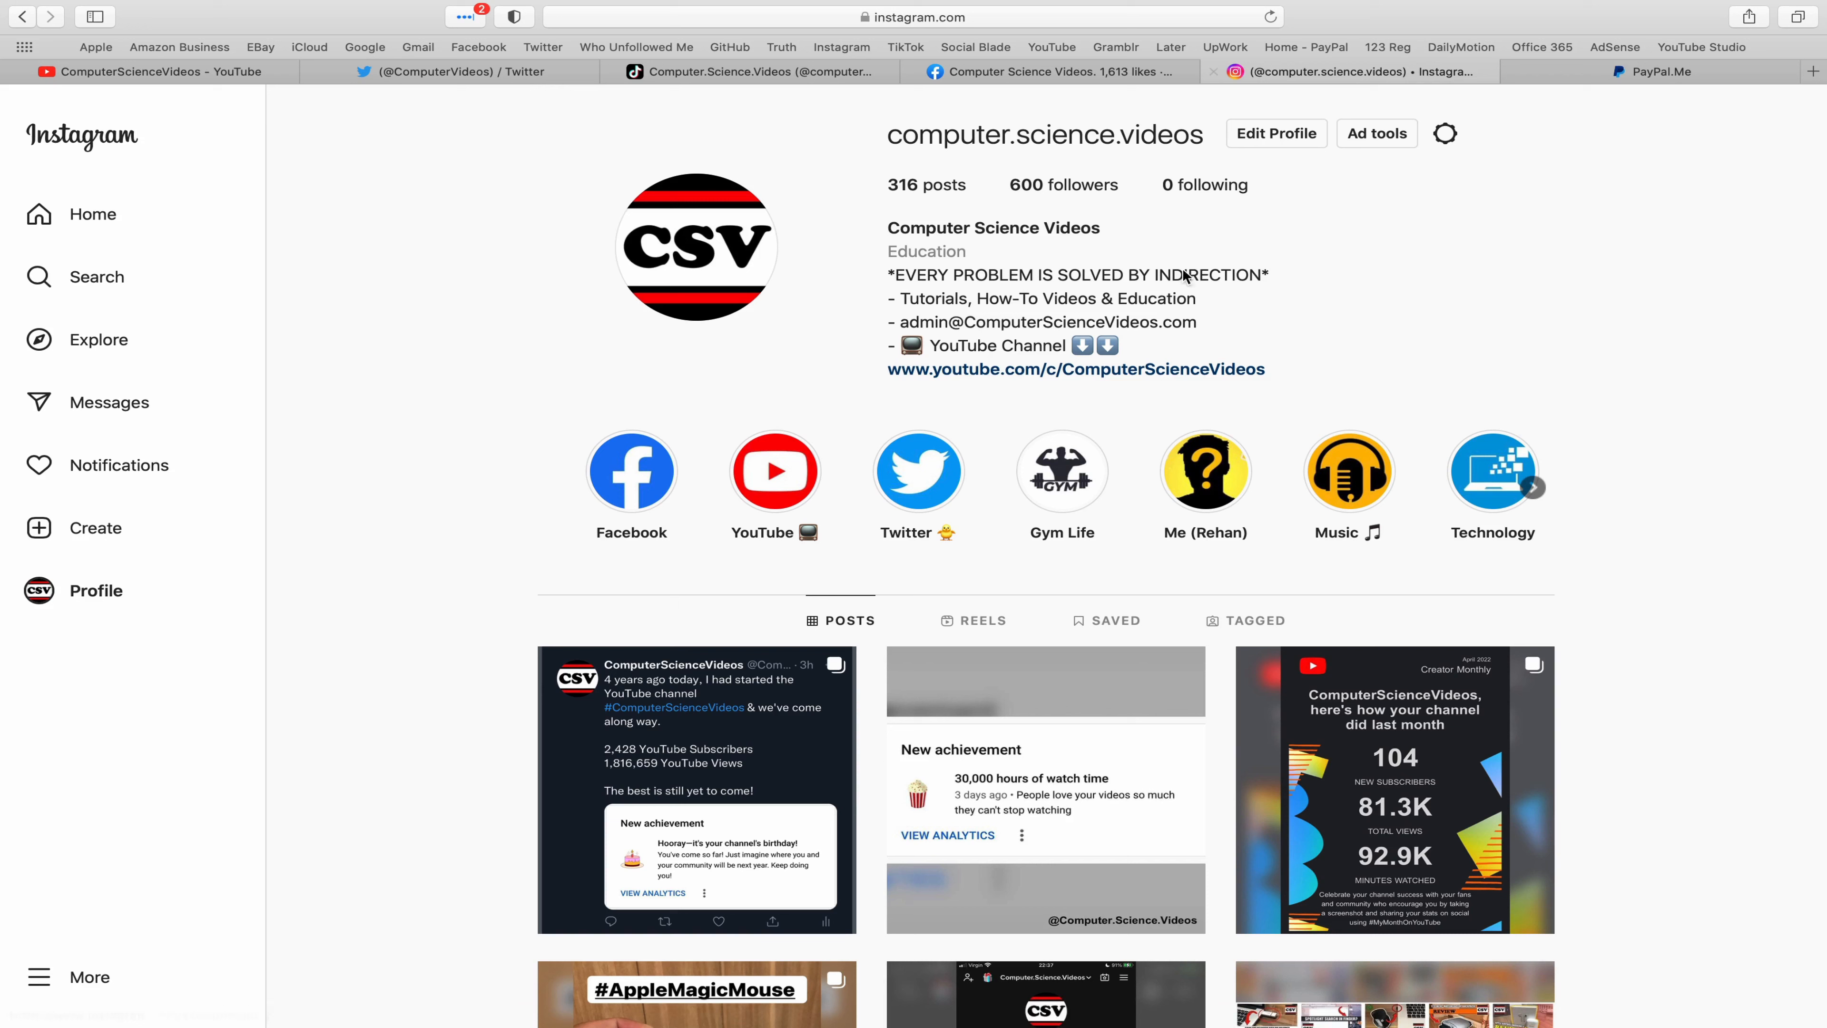
pyautogui.moveTo(1427, 502)
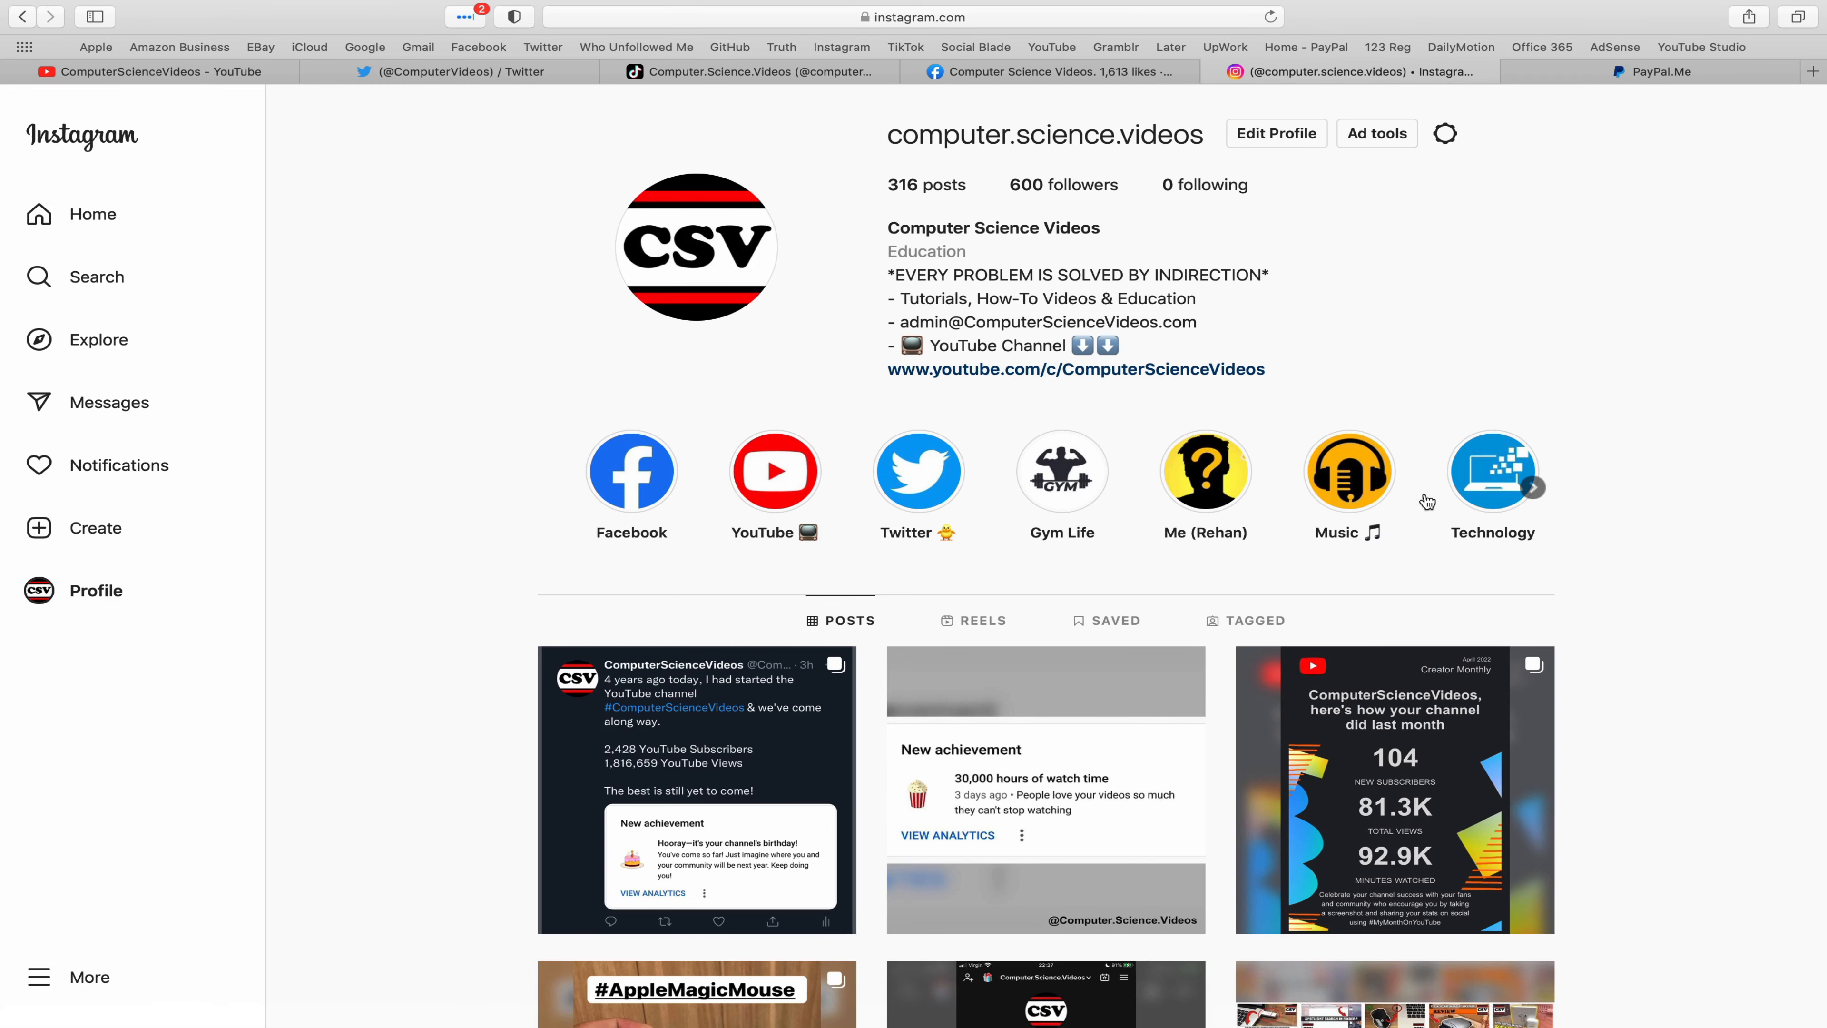
pyautogui.click(1646, 71)
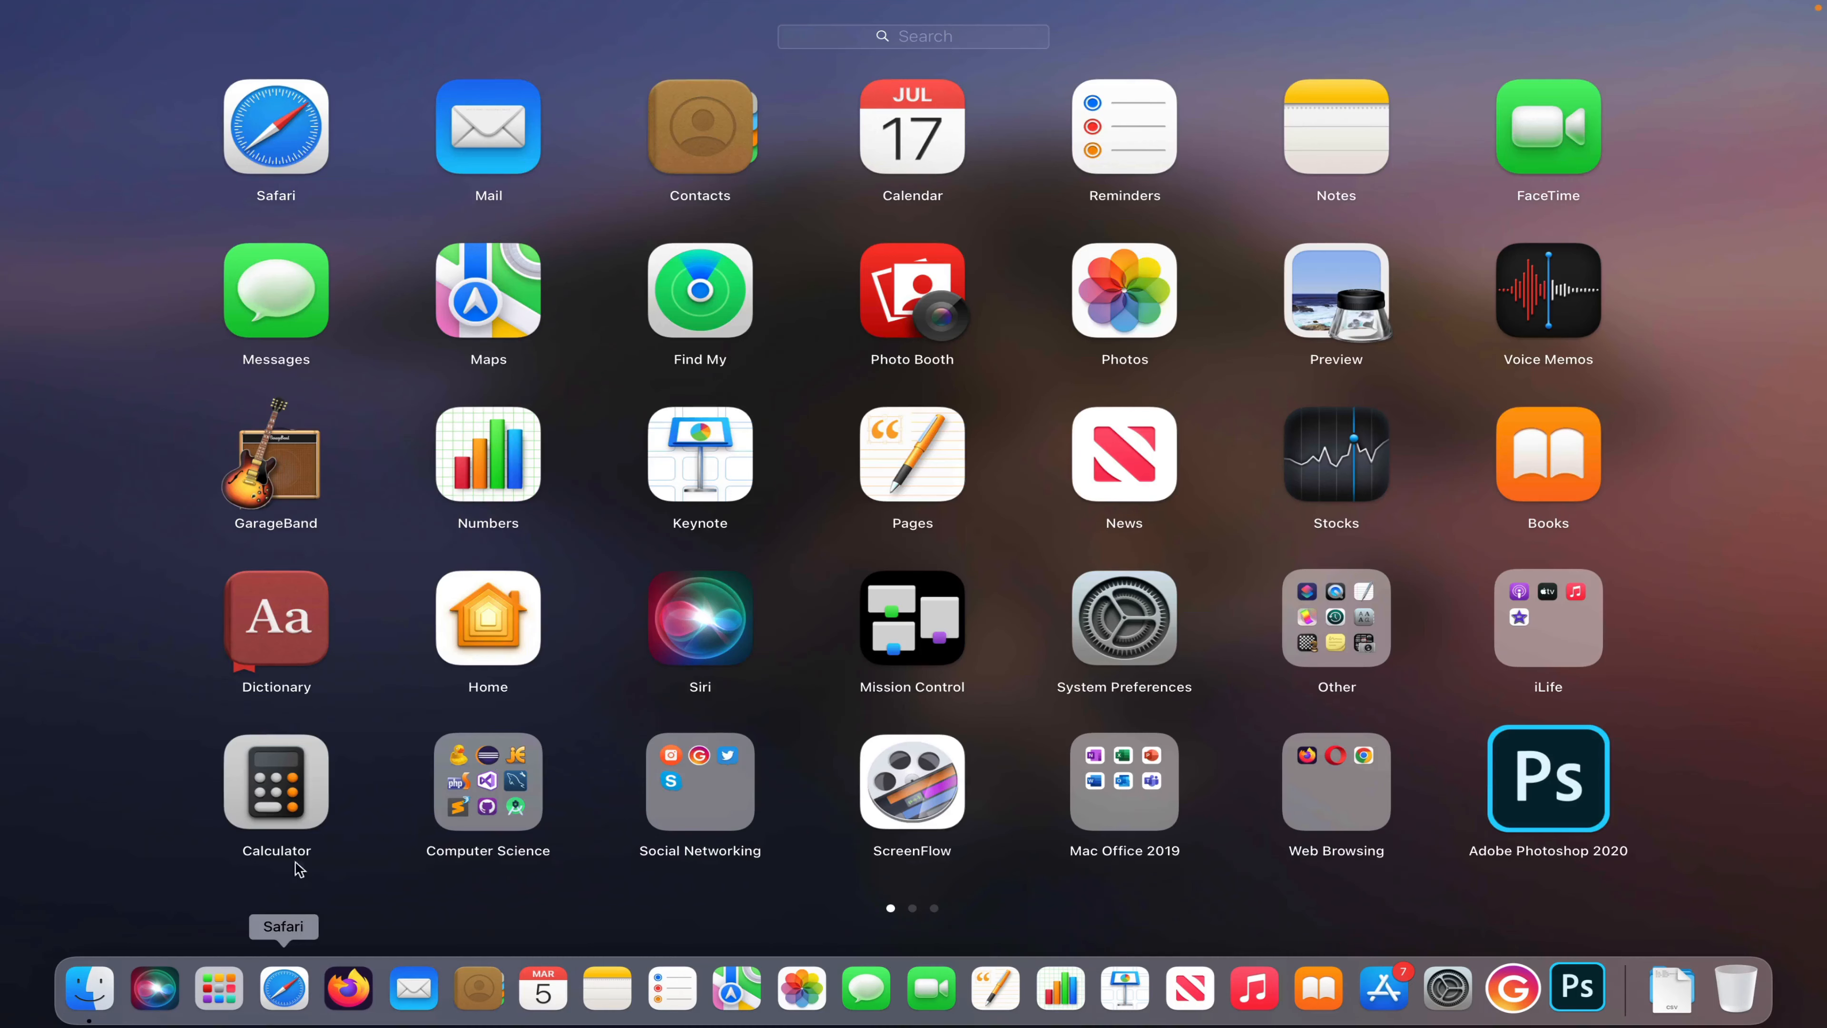
pyautogui.moveTo(623, 537)
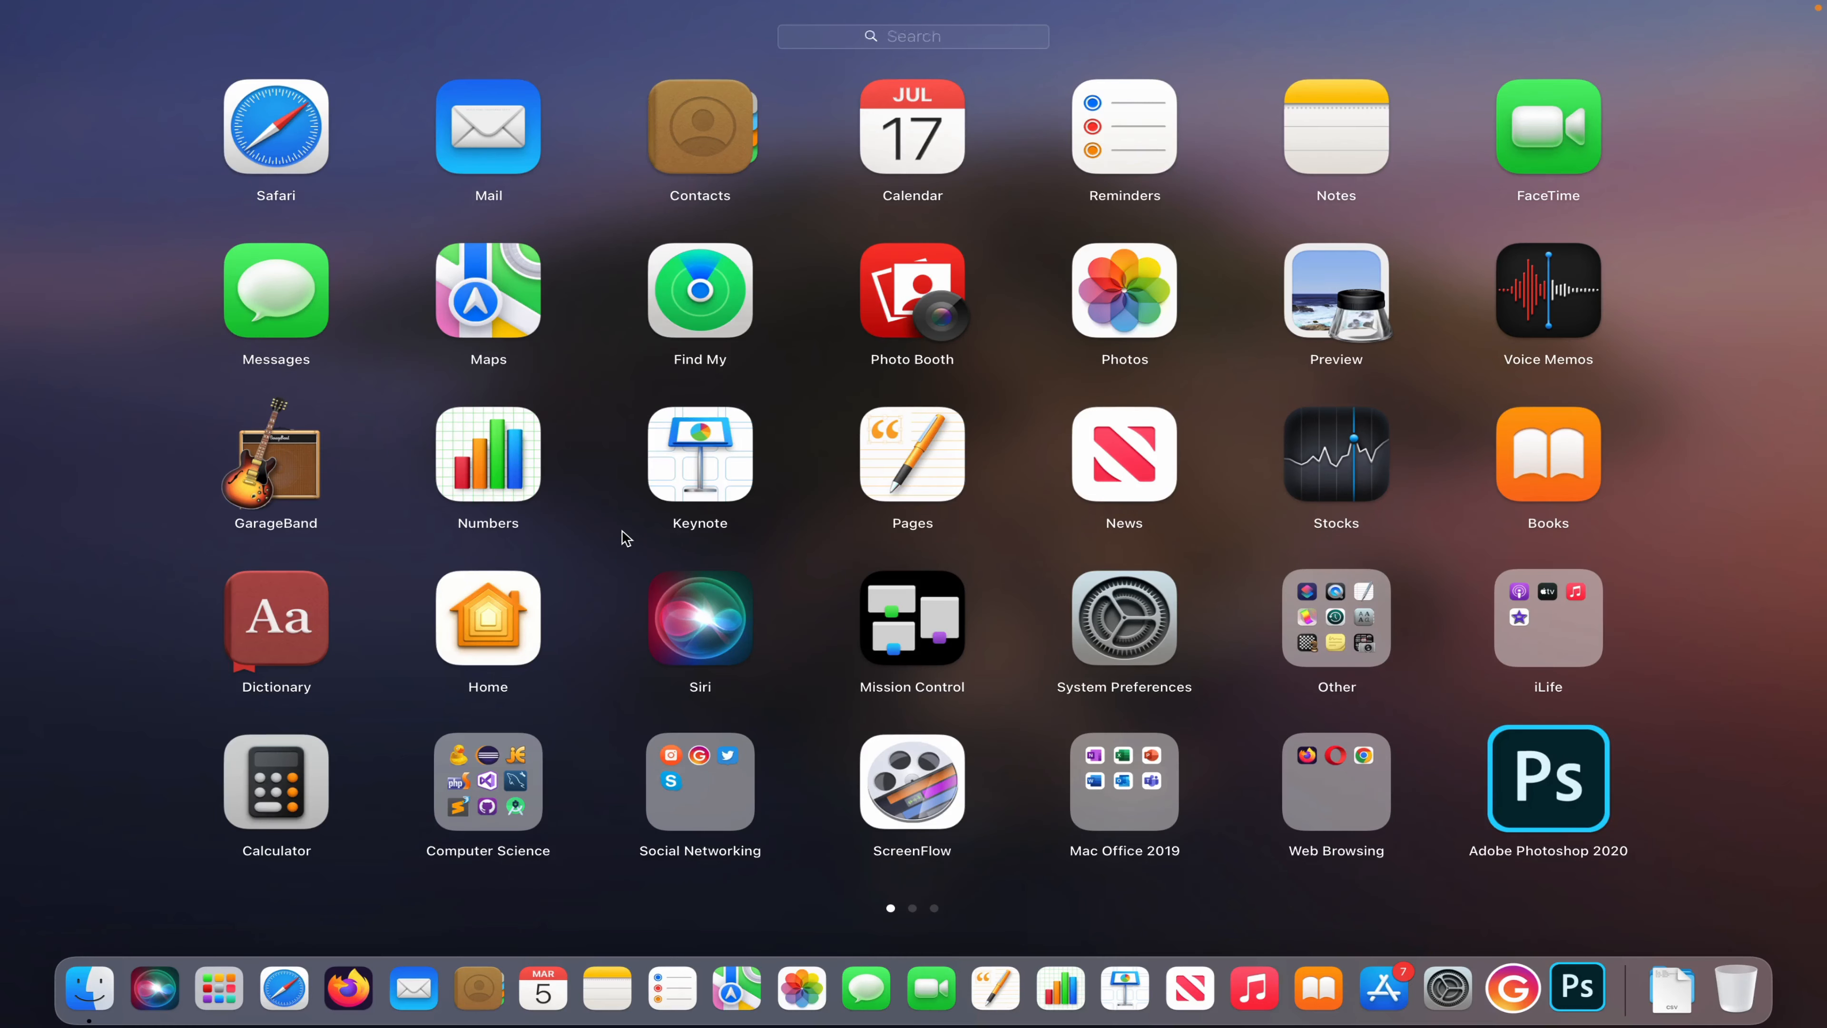
# - Search Launchpad for "cal" and launch Calendar showing the 2023 year overview
pyautogui.write('cal')
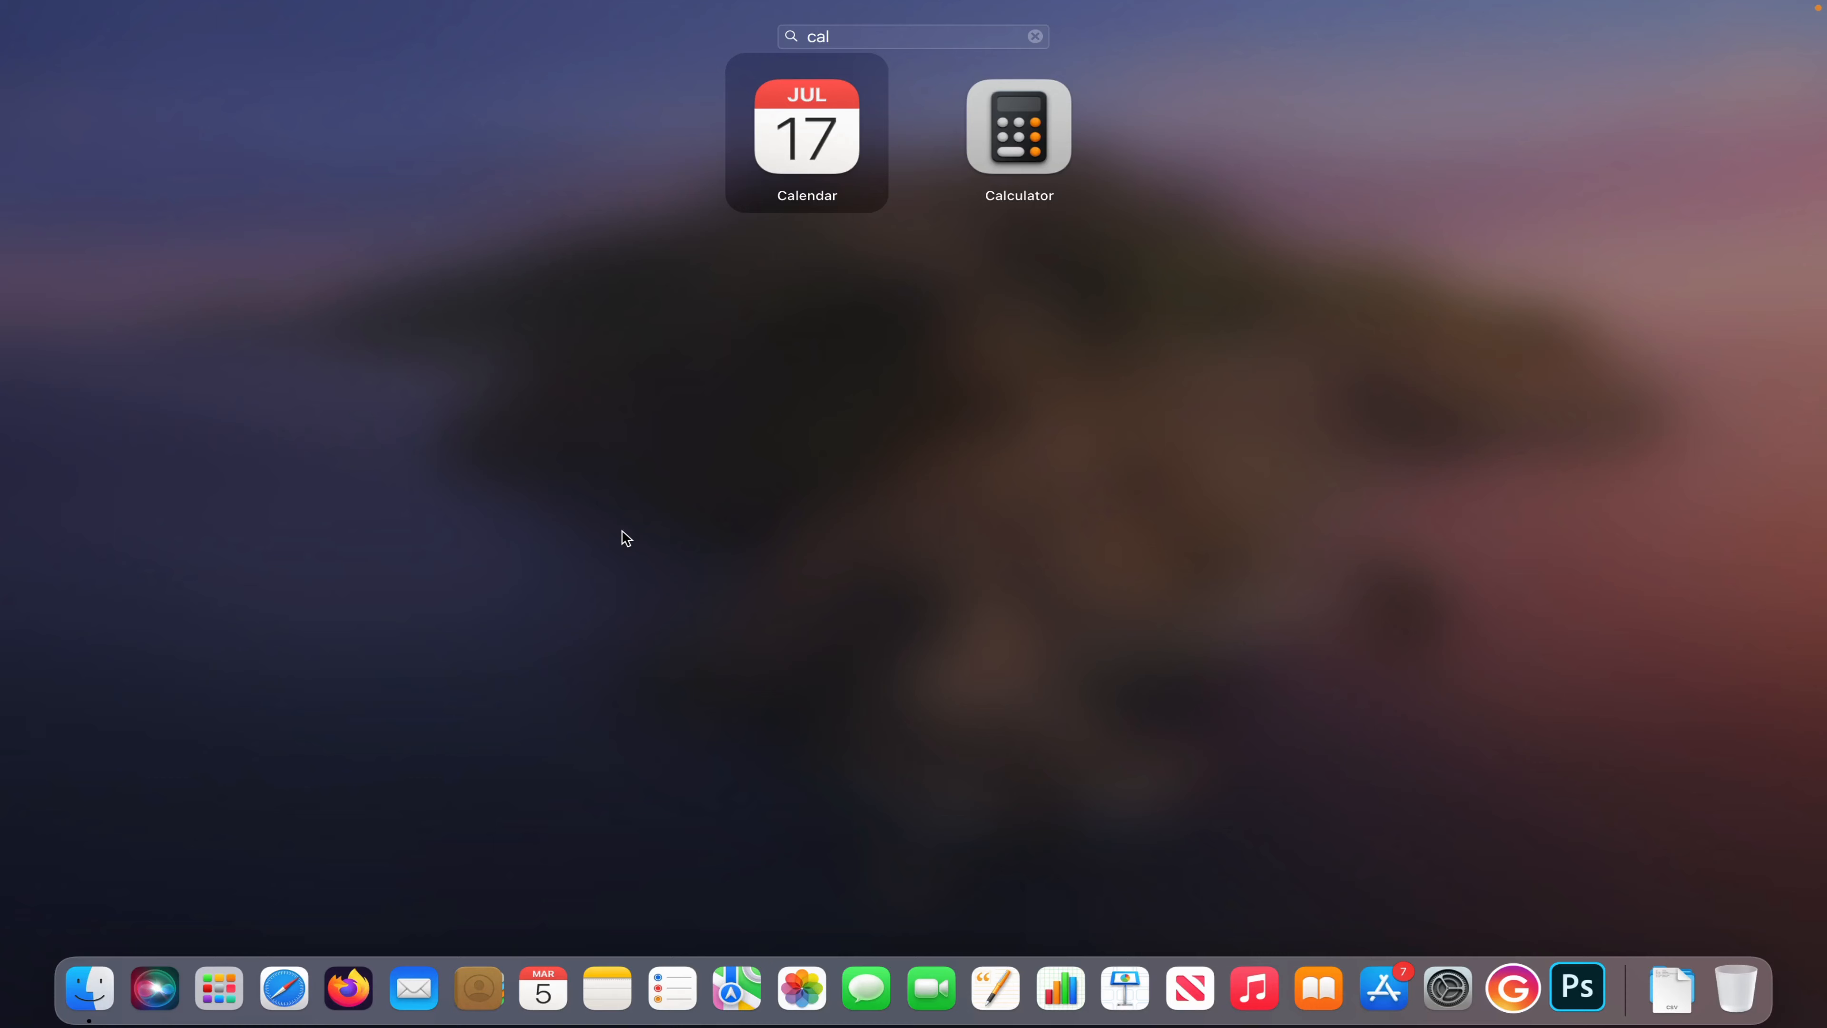
pyautogui.click(806, 125)
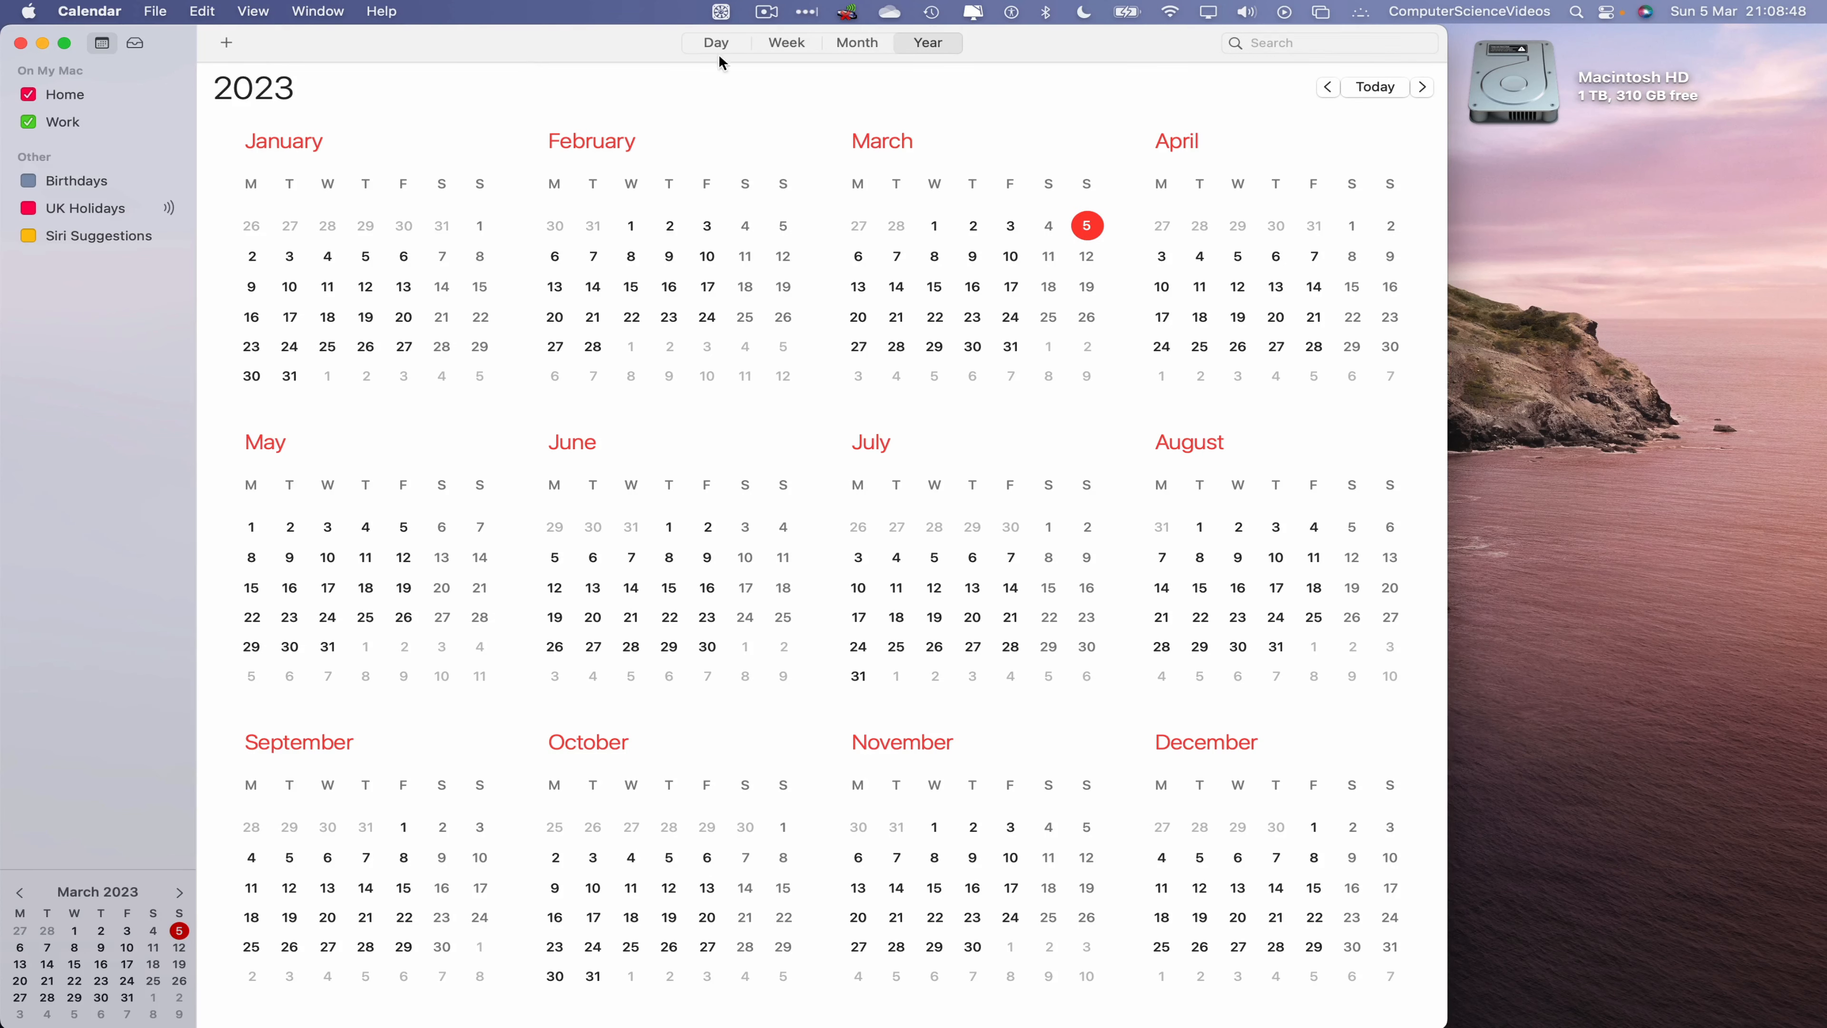
# - Show the week of 27 Feb–5 March, return to the 2023 year view, and list File commands
pyautogui.click(785, 43)
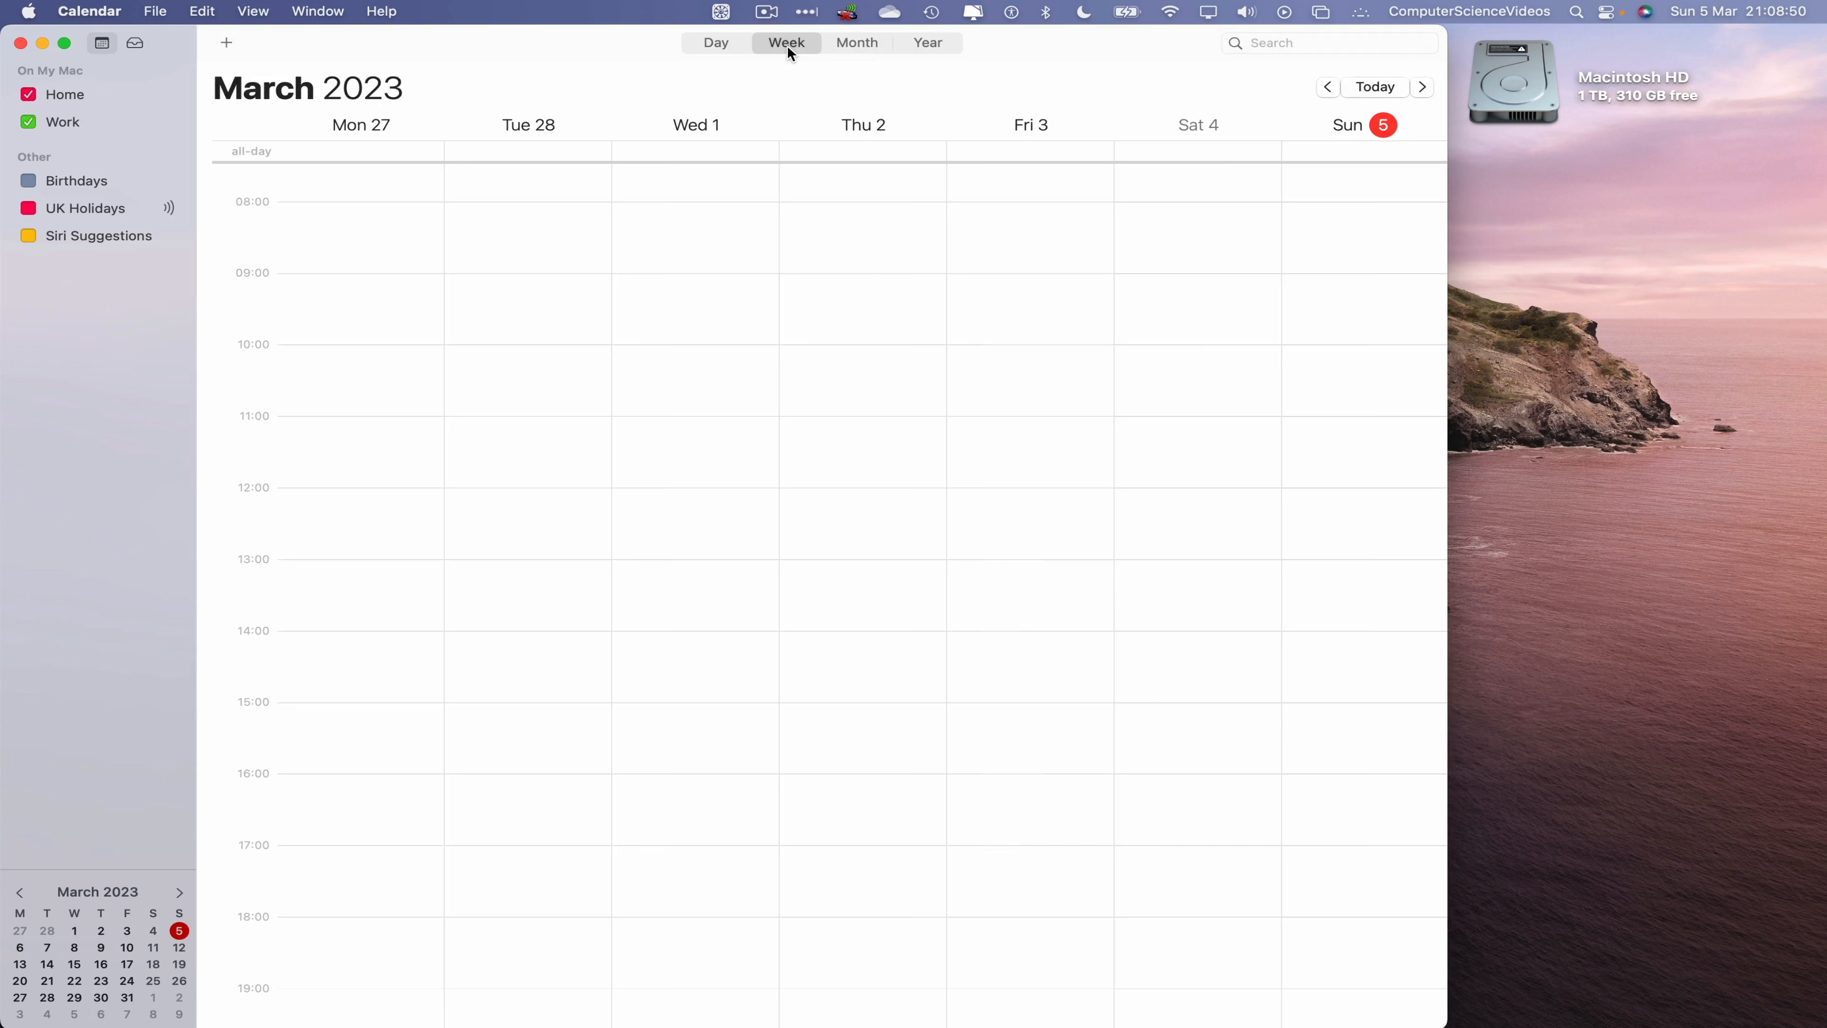
pyautogui.click(928, 42)
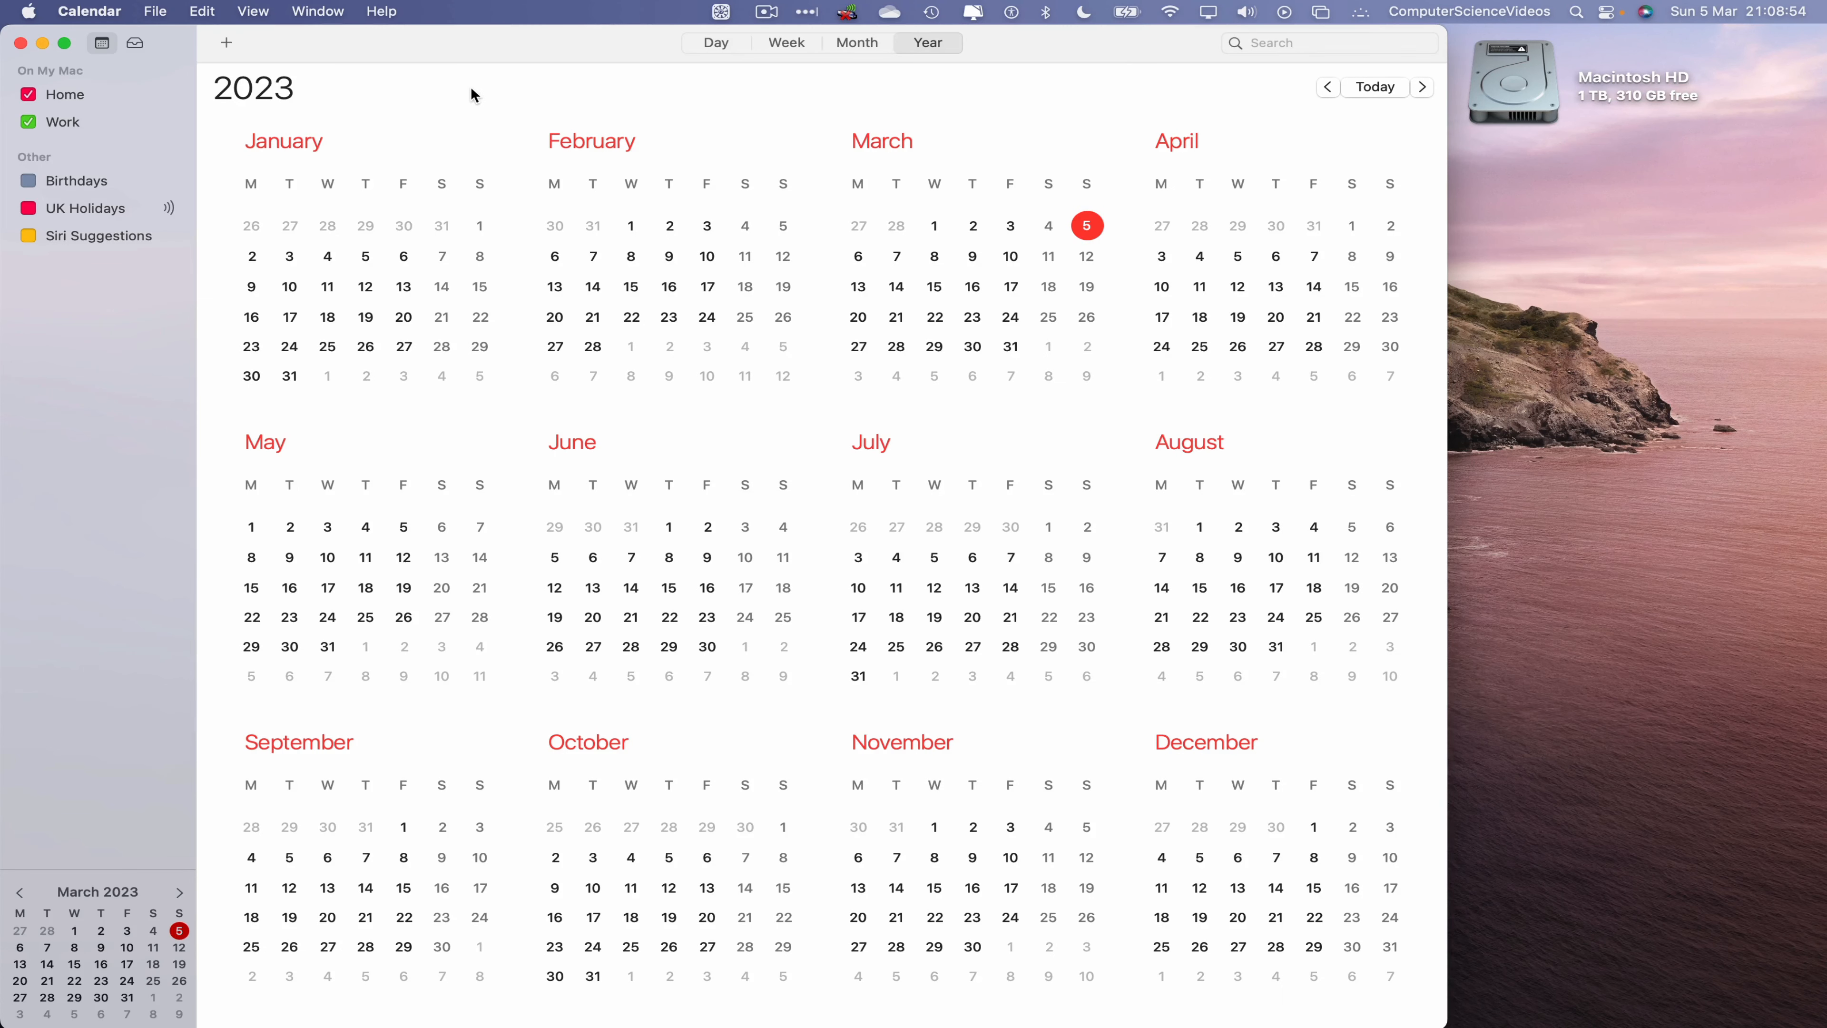
pyautogui.moveTo(478, 96)
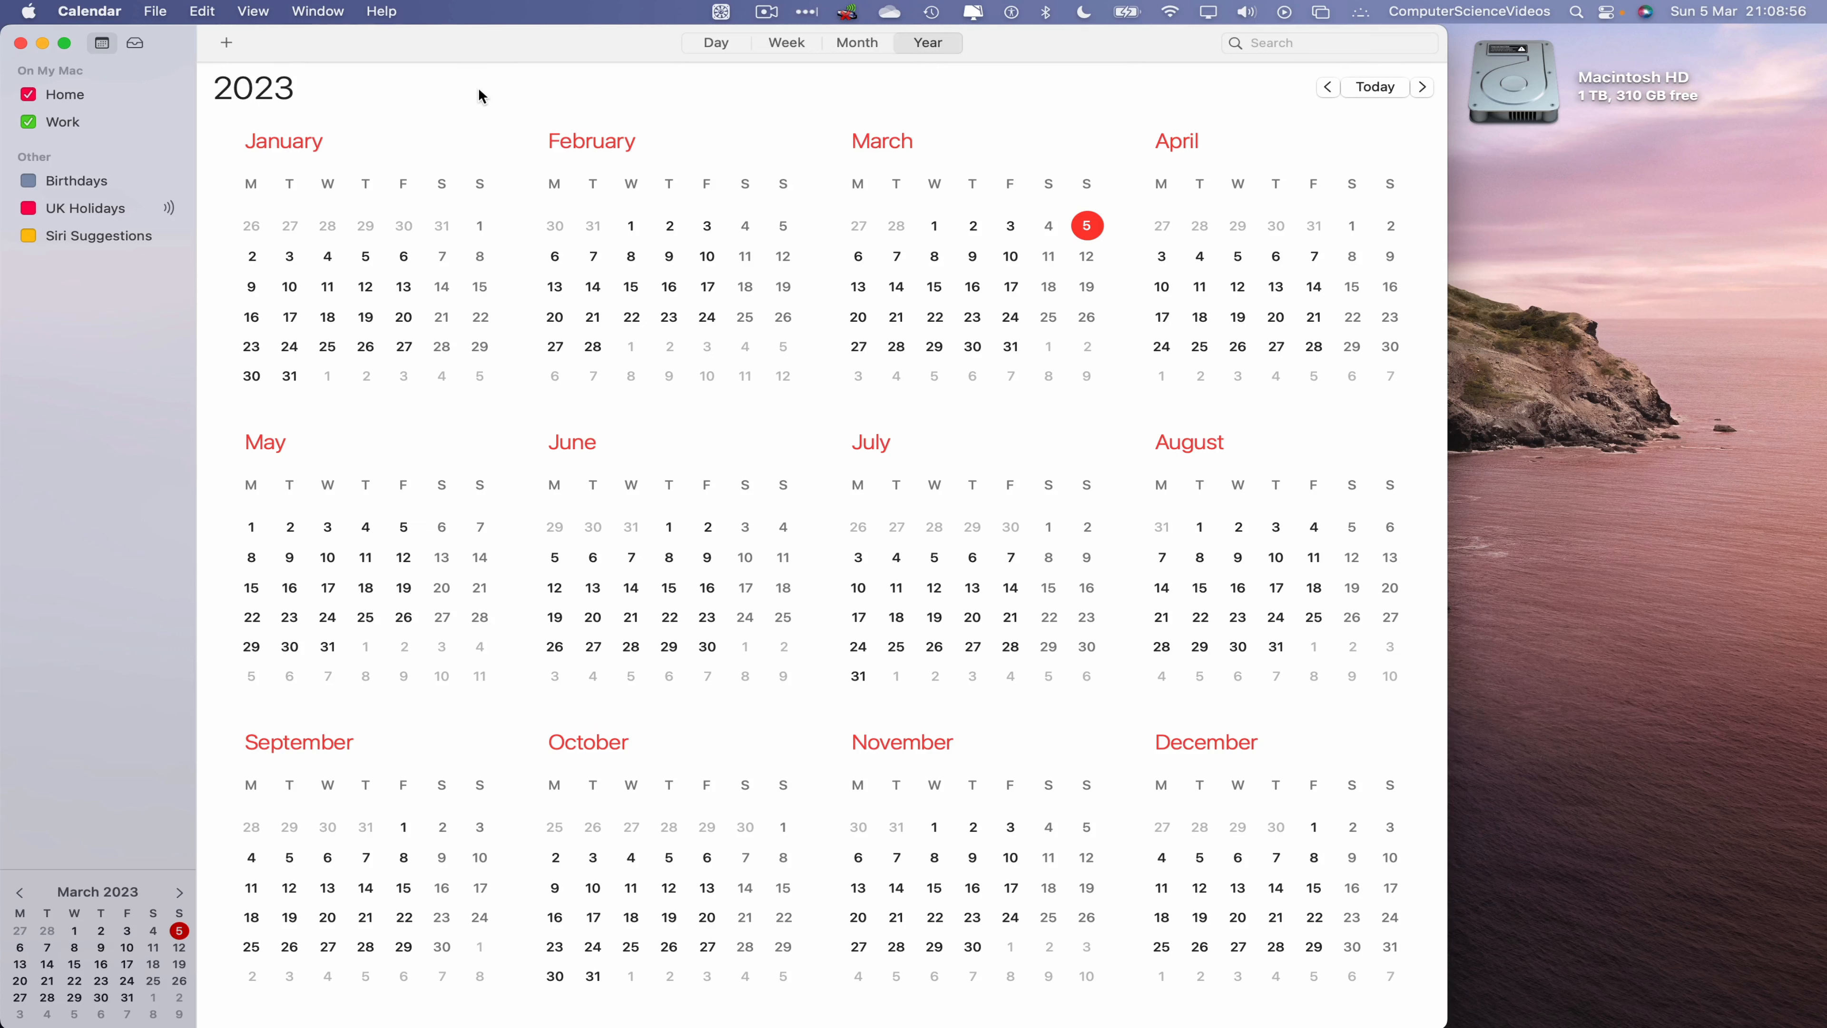
pyautogui.click(154, 10)
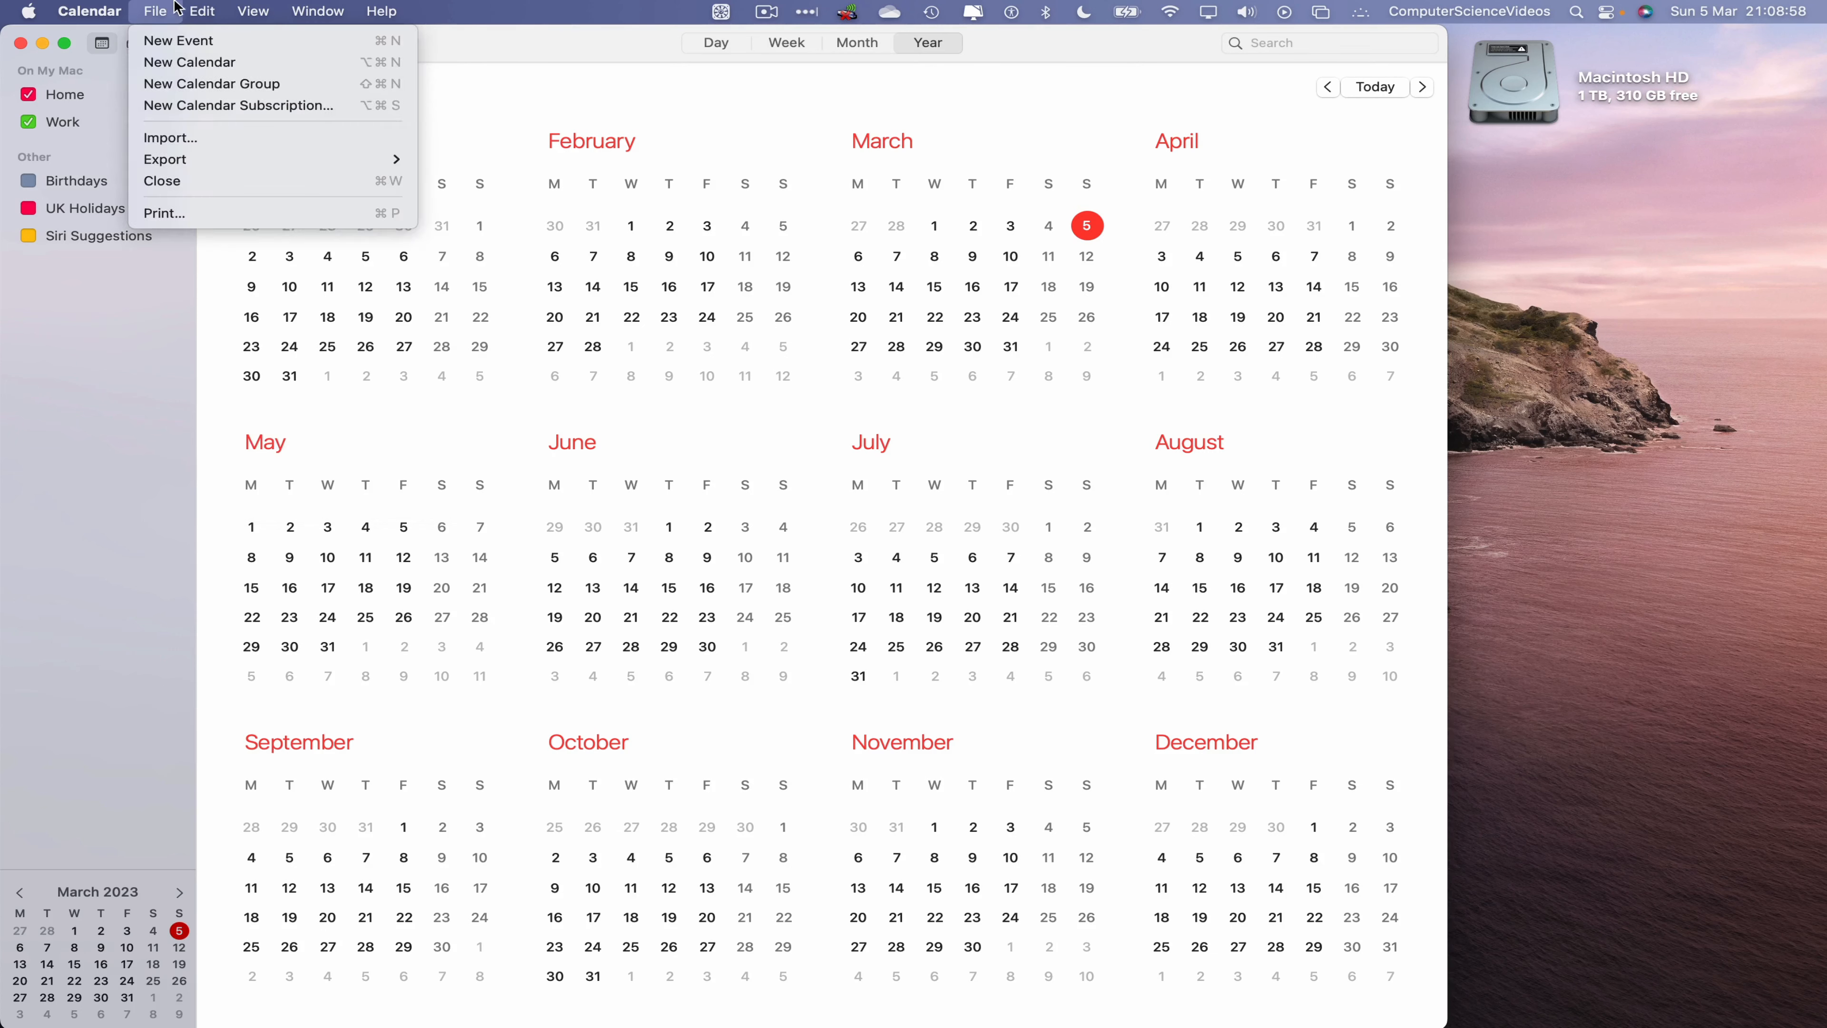
# - Switch March 2023 to day view and then month grid using the View menu
pyautogui.click(253, 11)
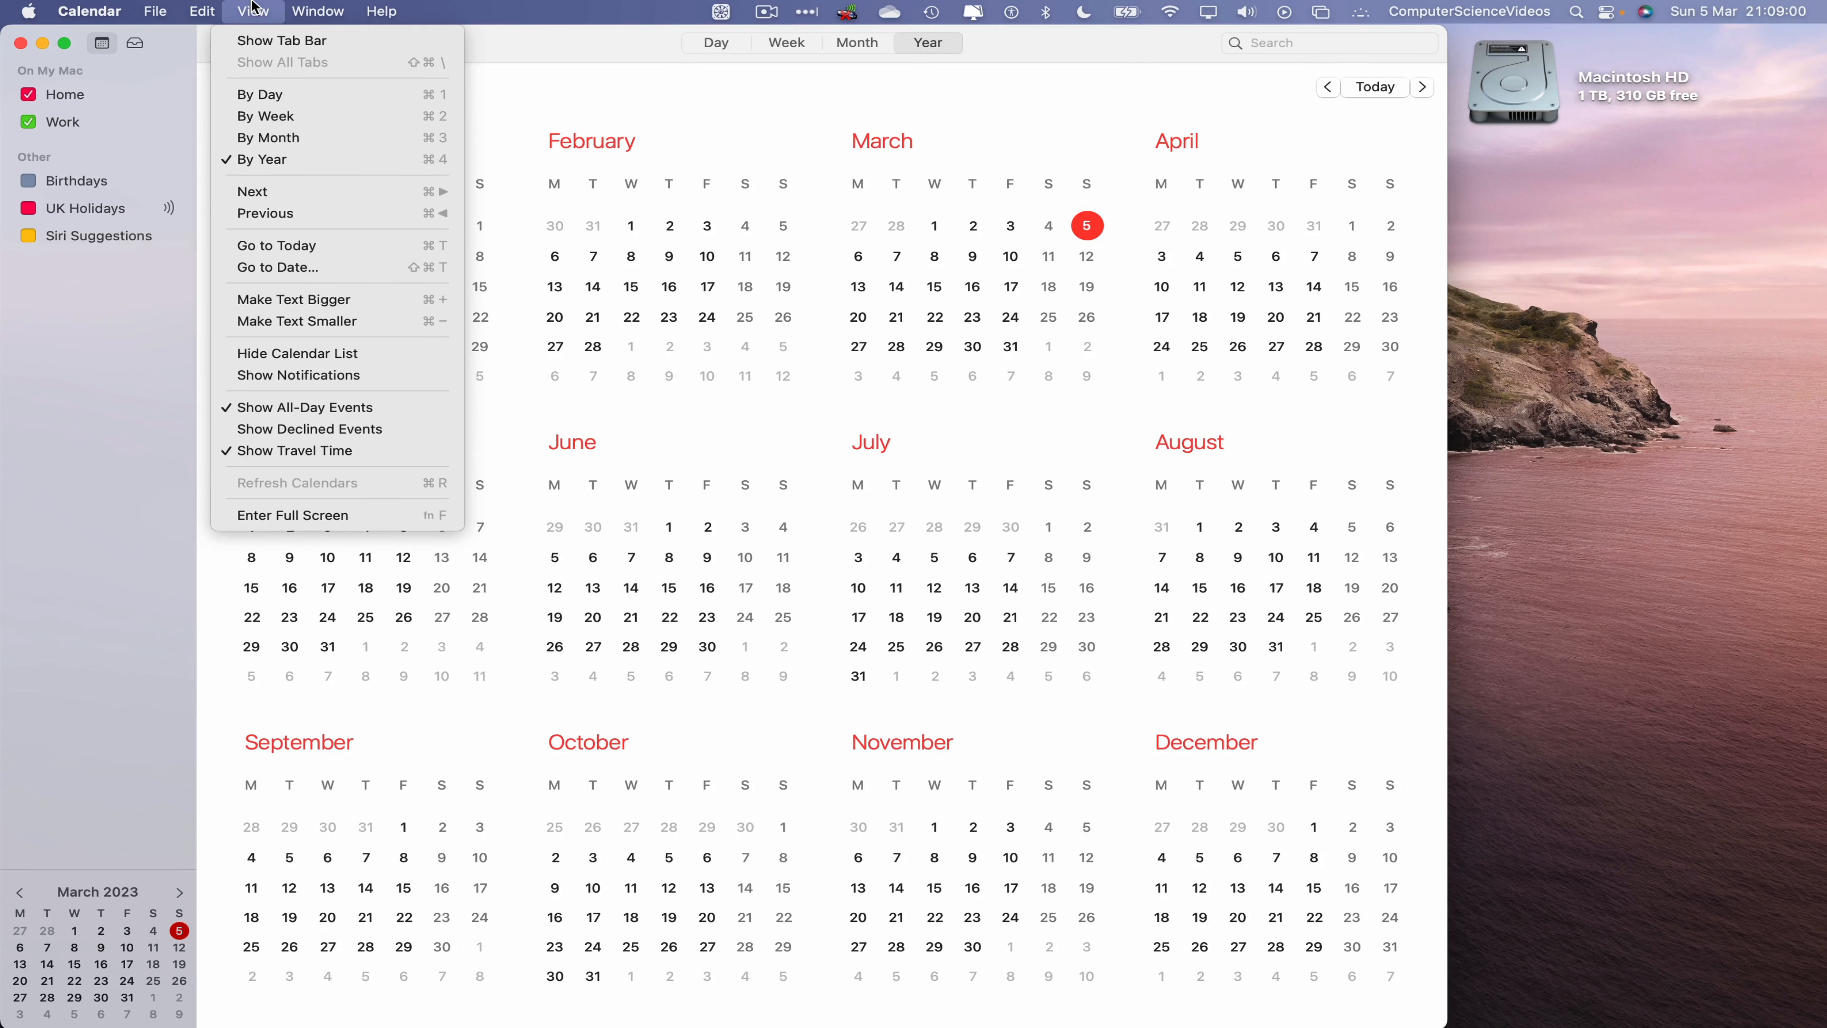
pyautogui.moveTo(263, 95)
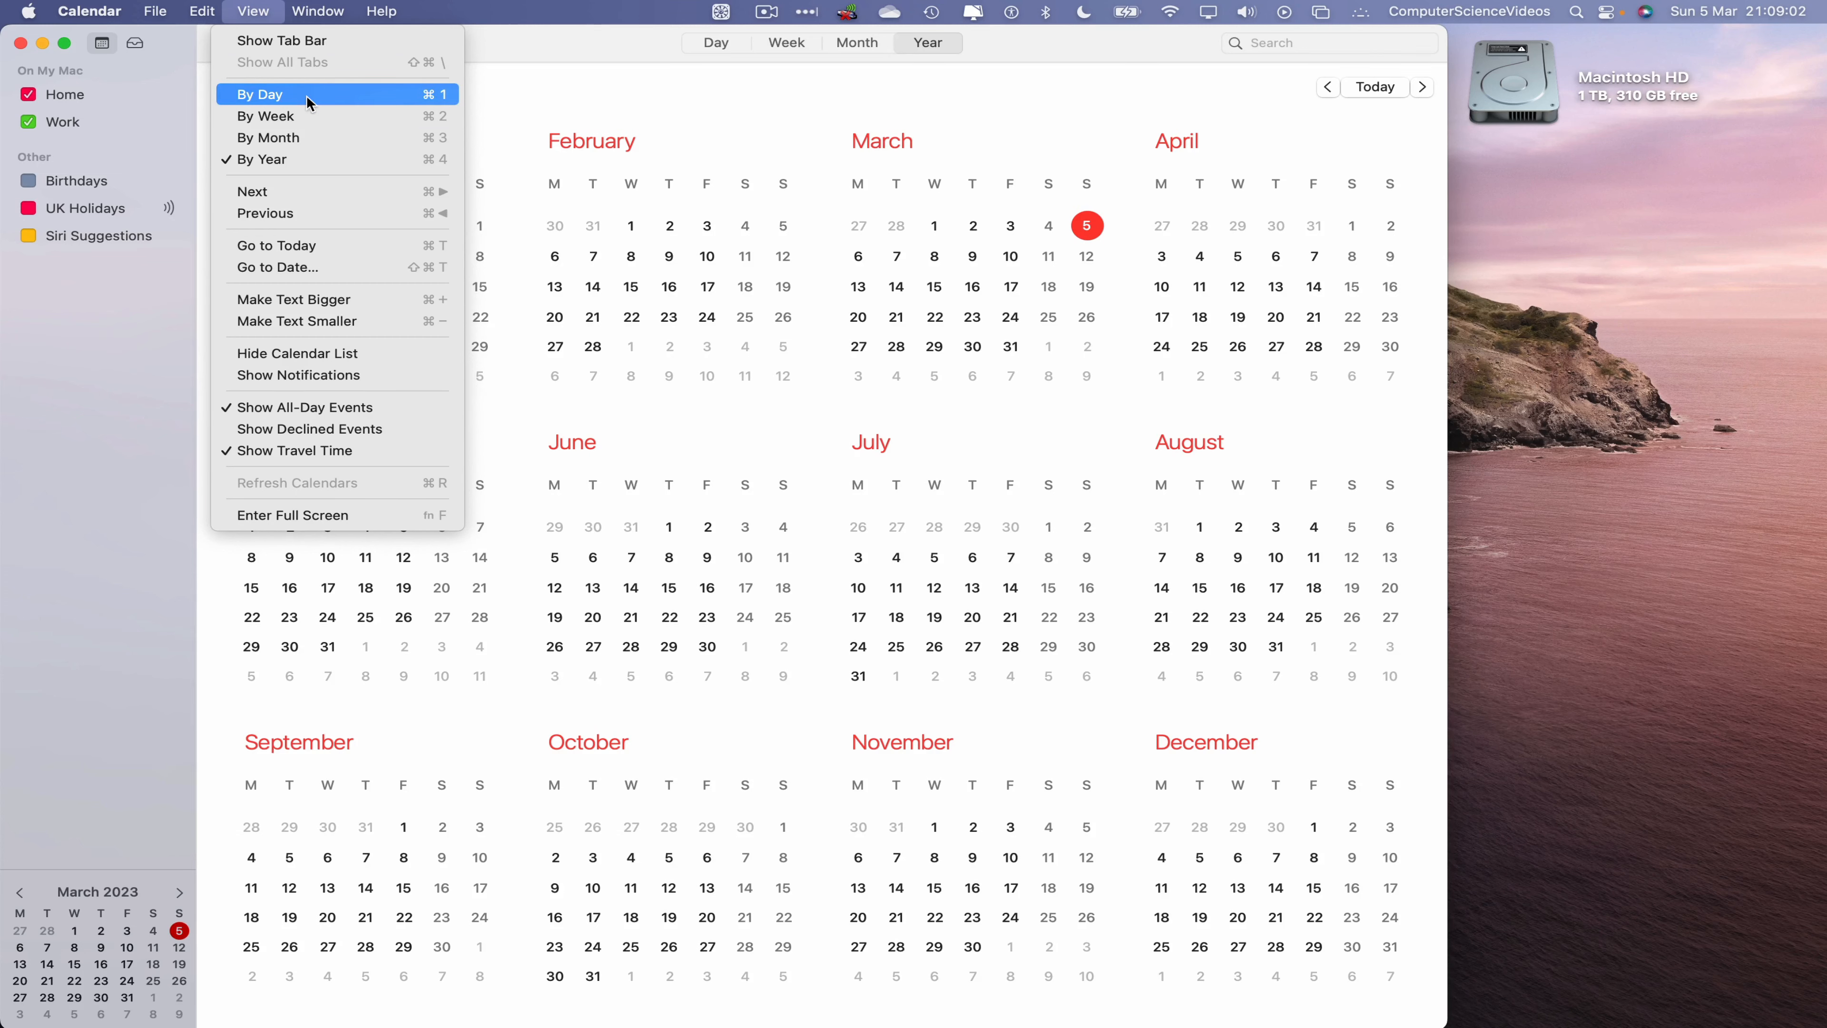
pyautogui.click(261, 95)
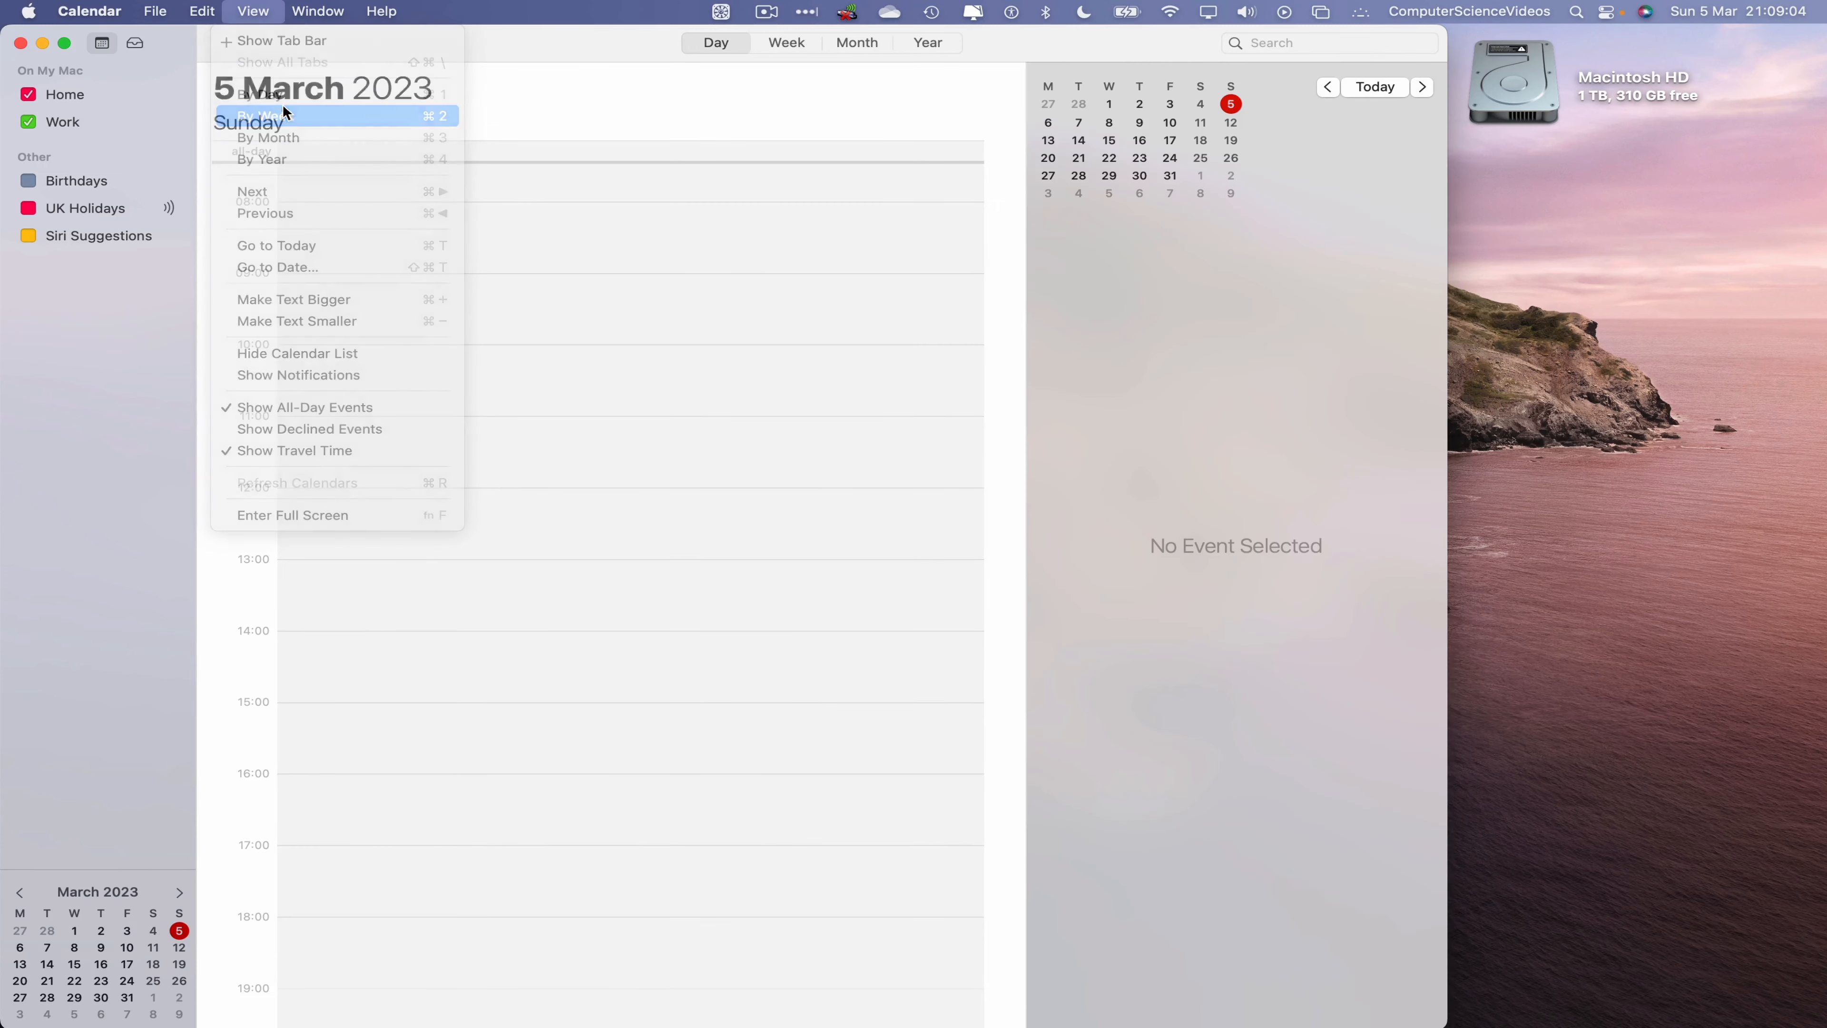
pyautogui.click(271, 137)
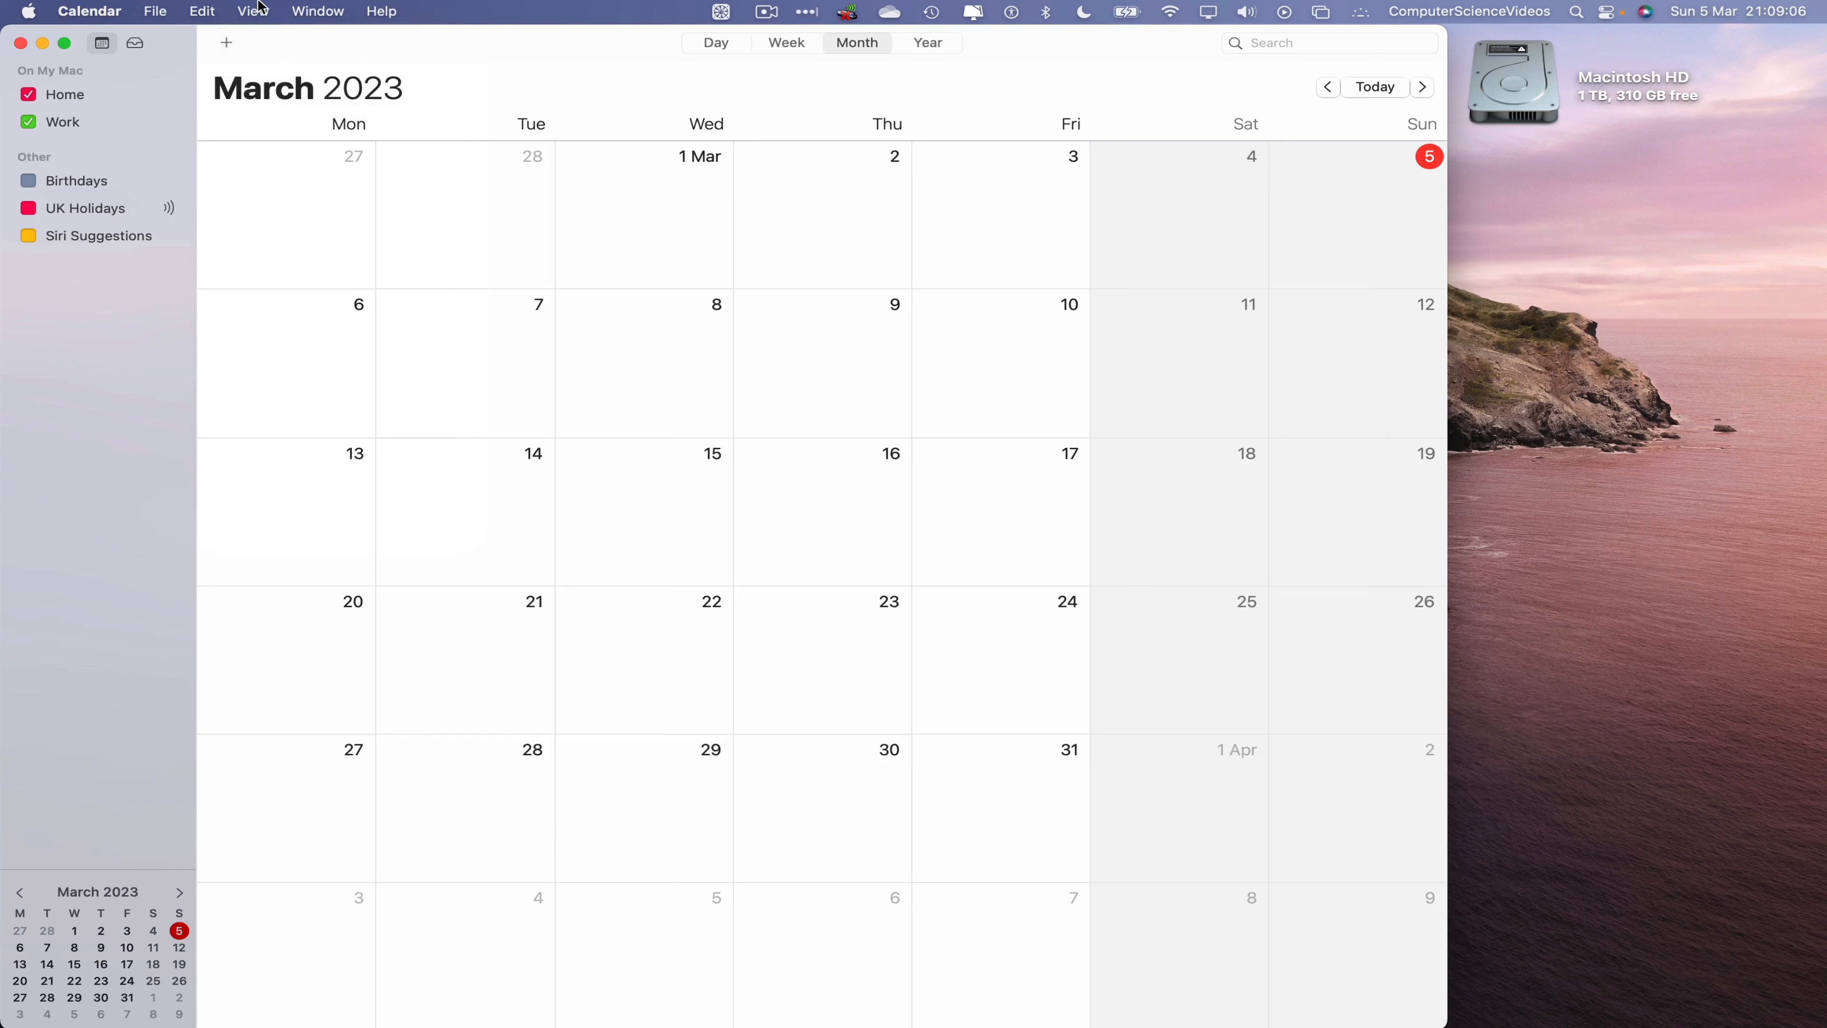
pyautogui.click(253, 10)
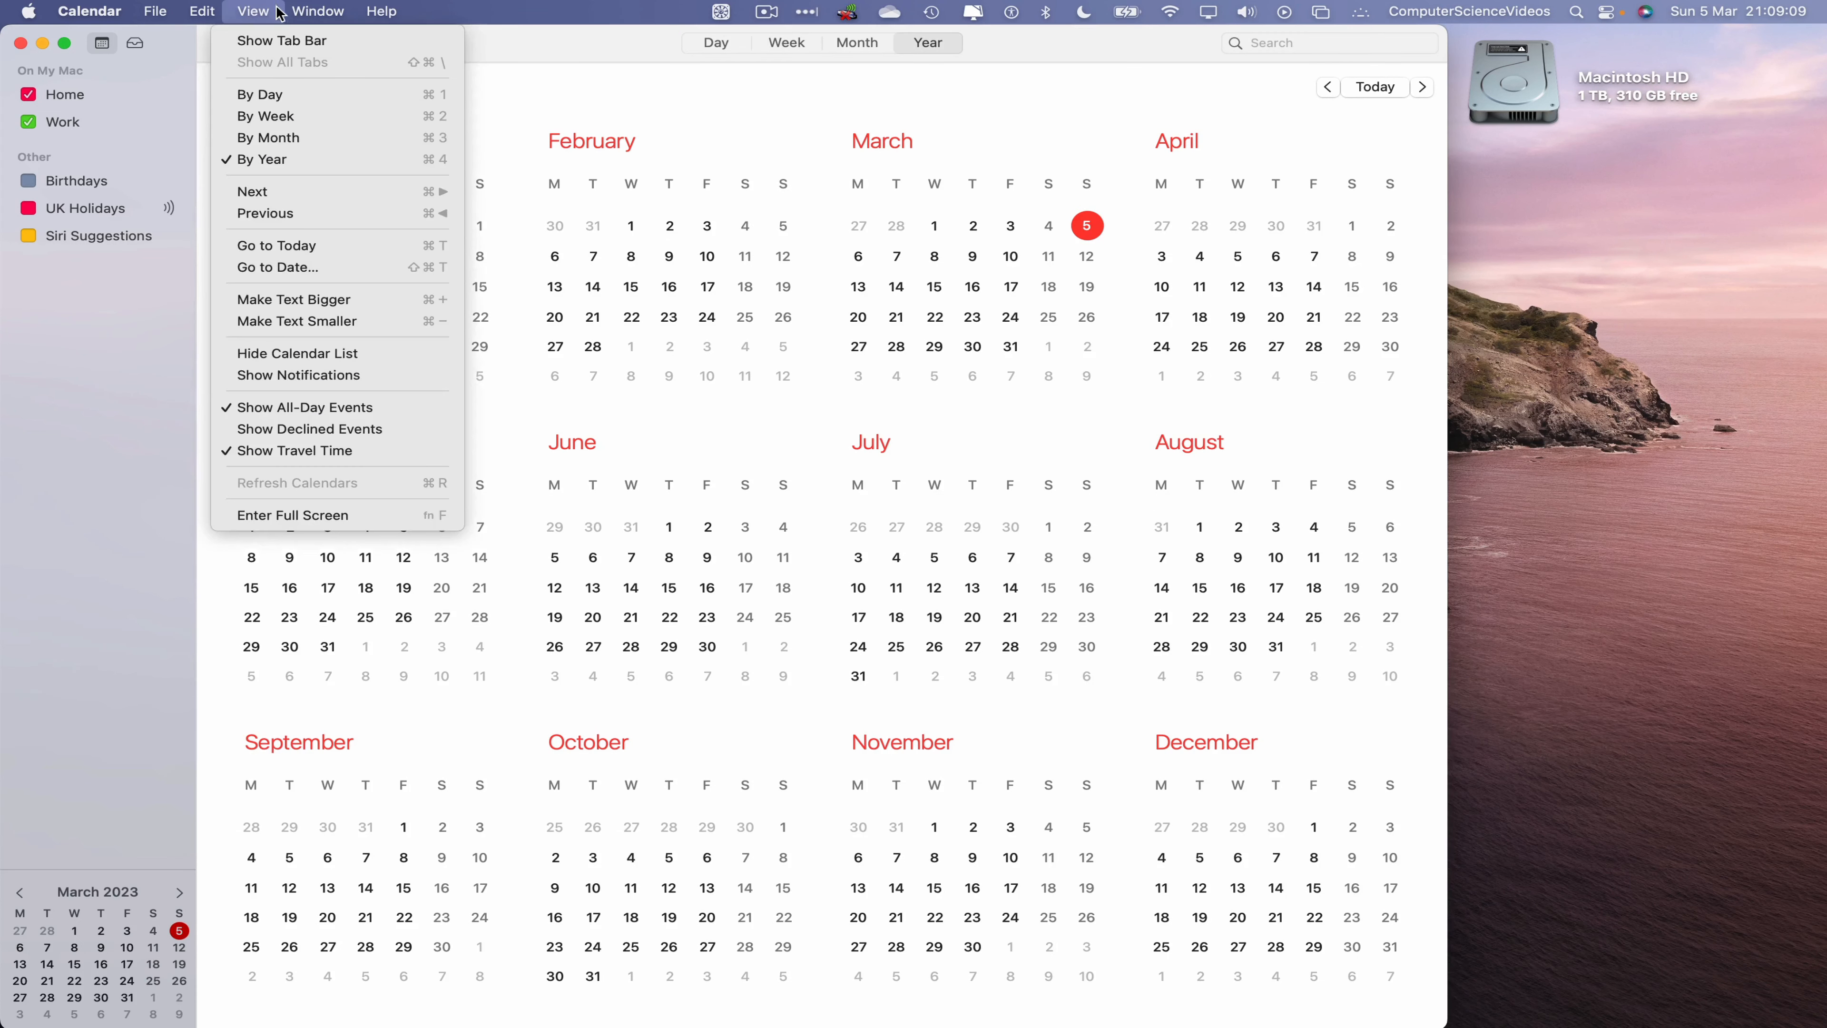
pyautogui.moveTo(567, 56)
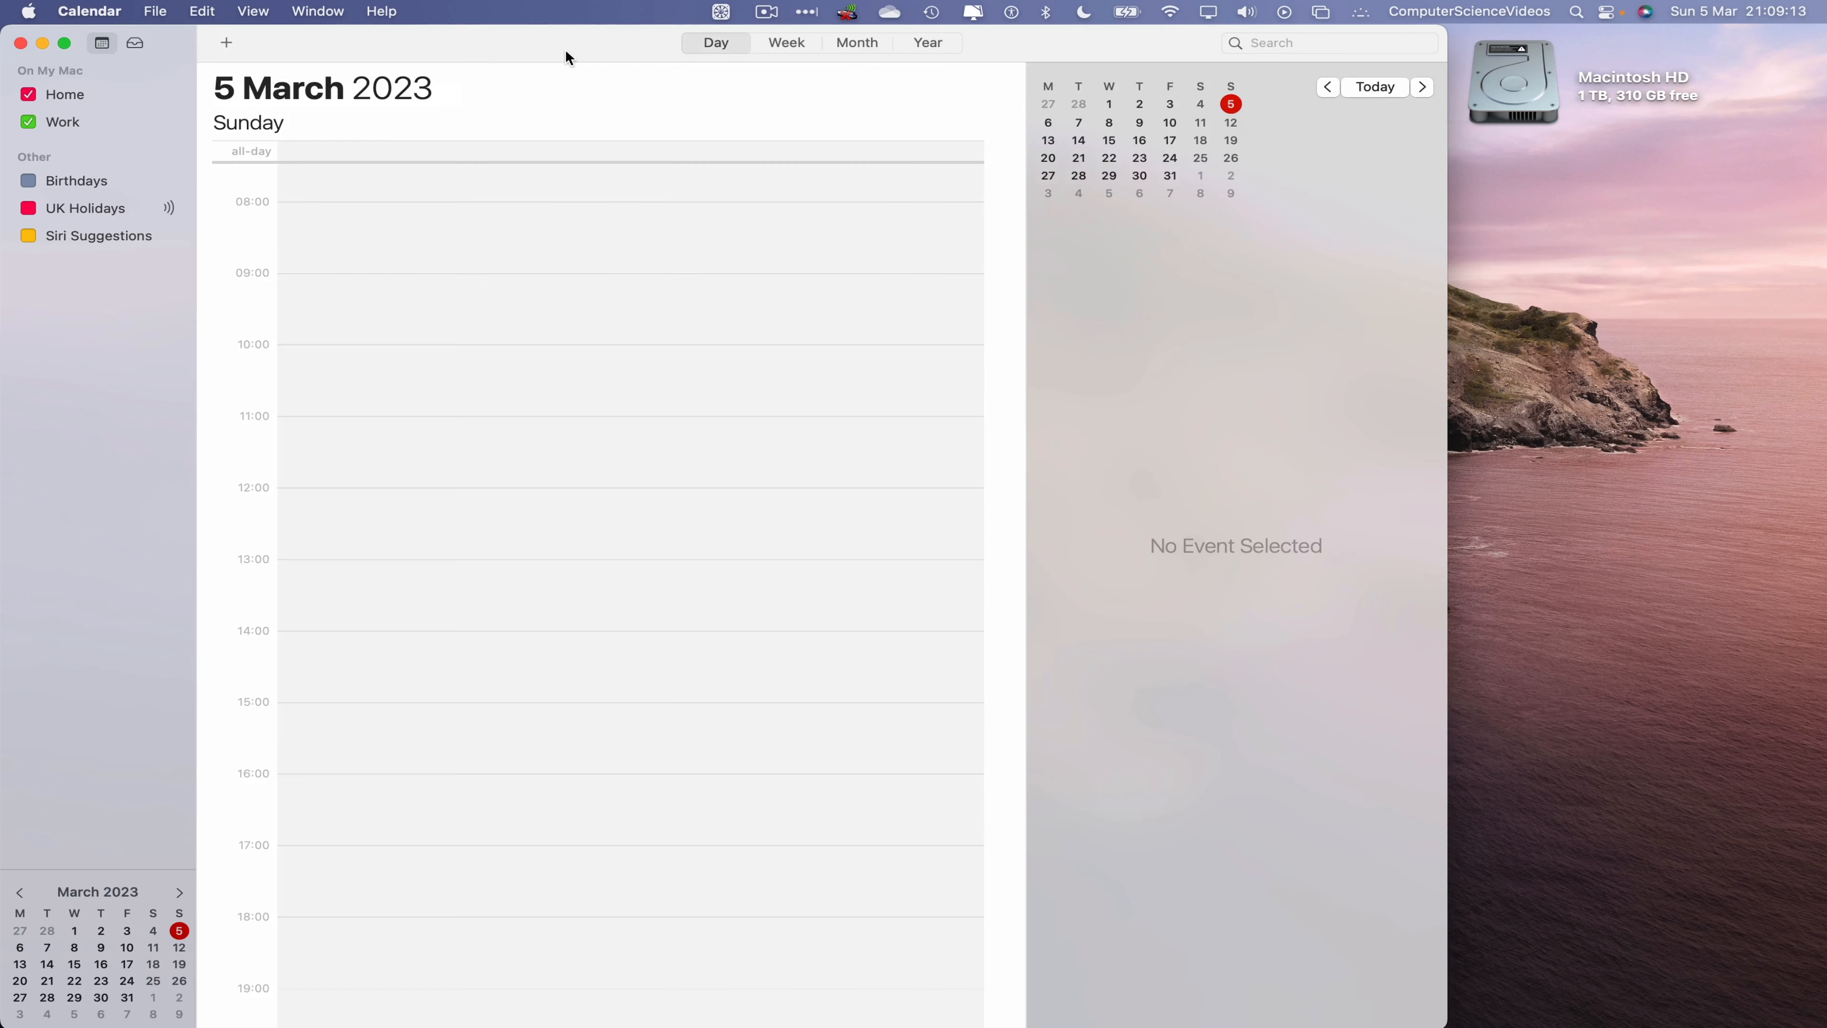
# - Cycle through week, month and year layouts, then quit Calendar leaving the desktop
pyautogui.click(785, 43)
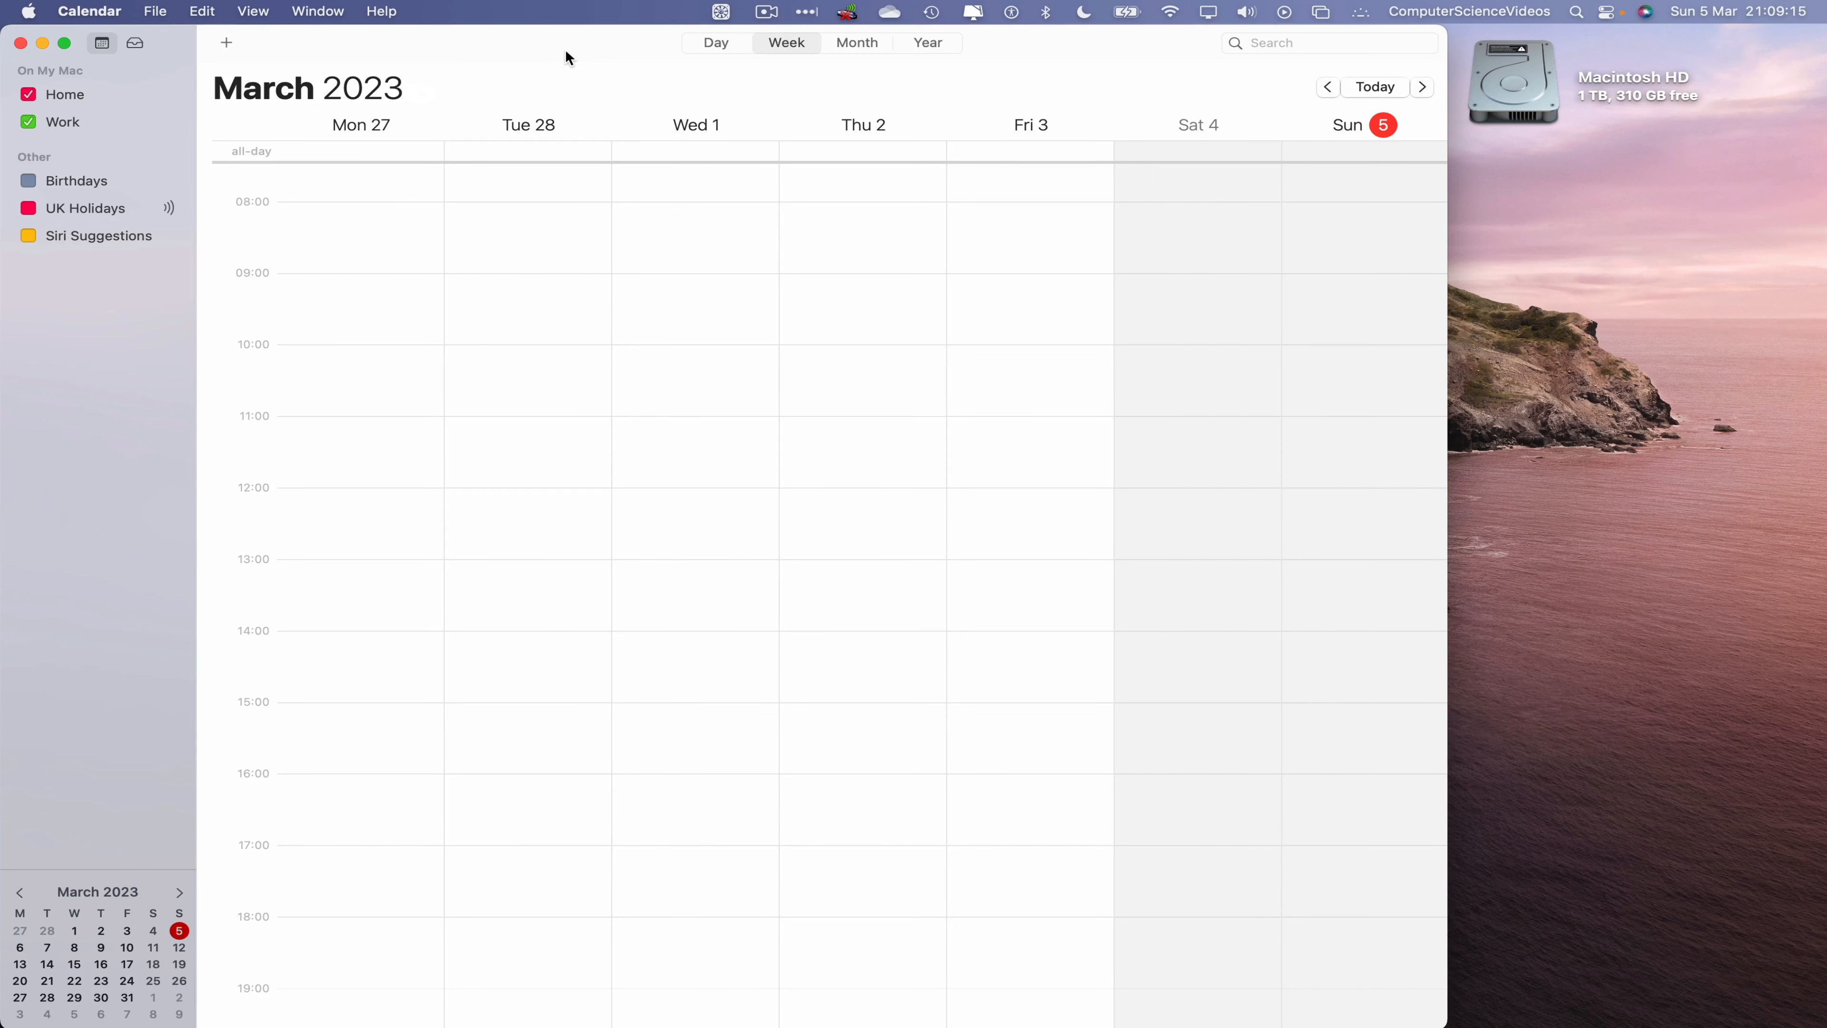
pyautogui.click(856, 43)
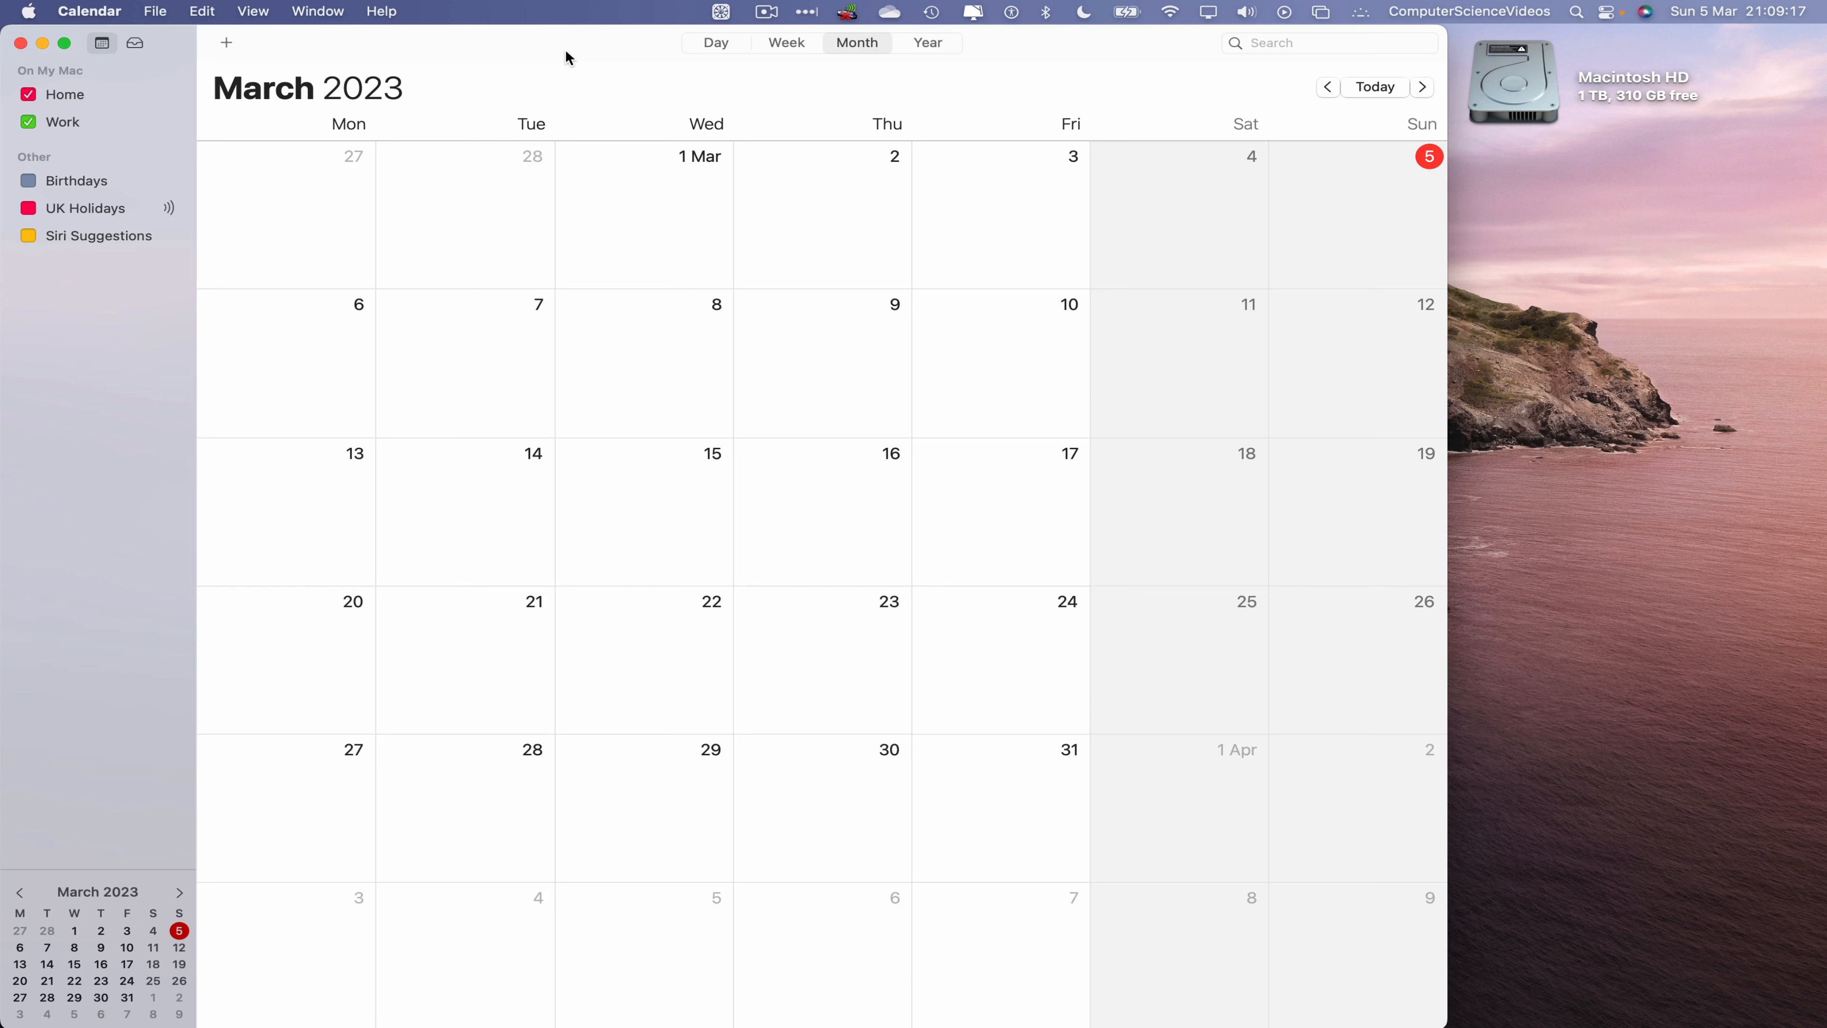
pyautogui.click(928, 42)
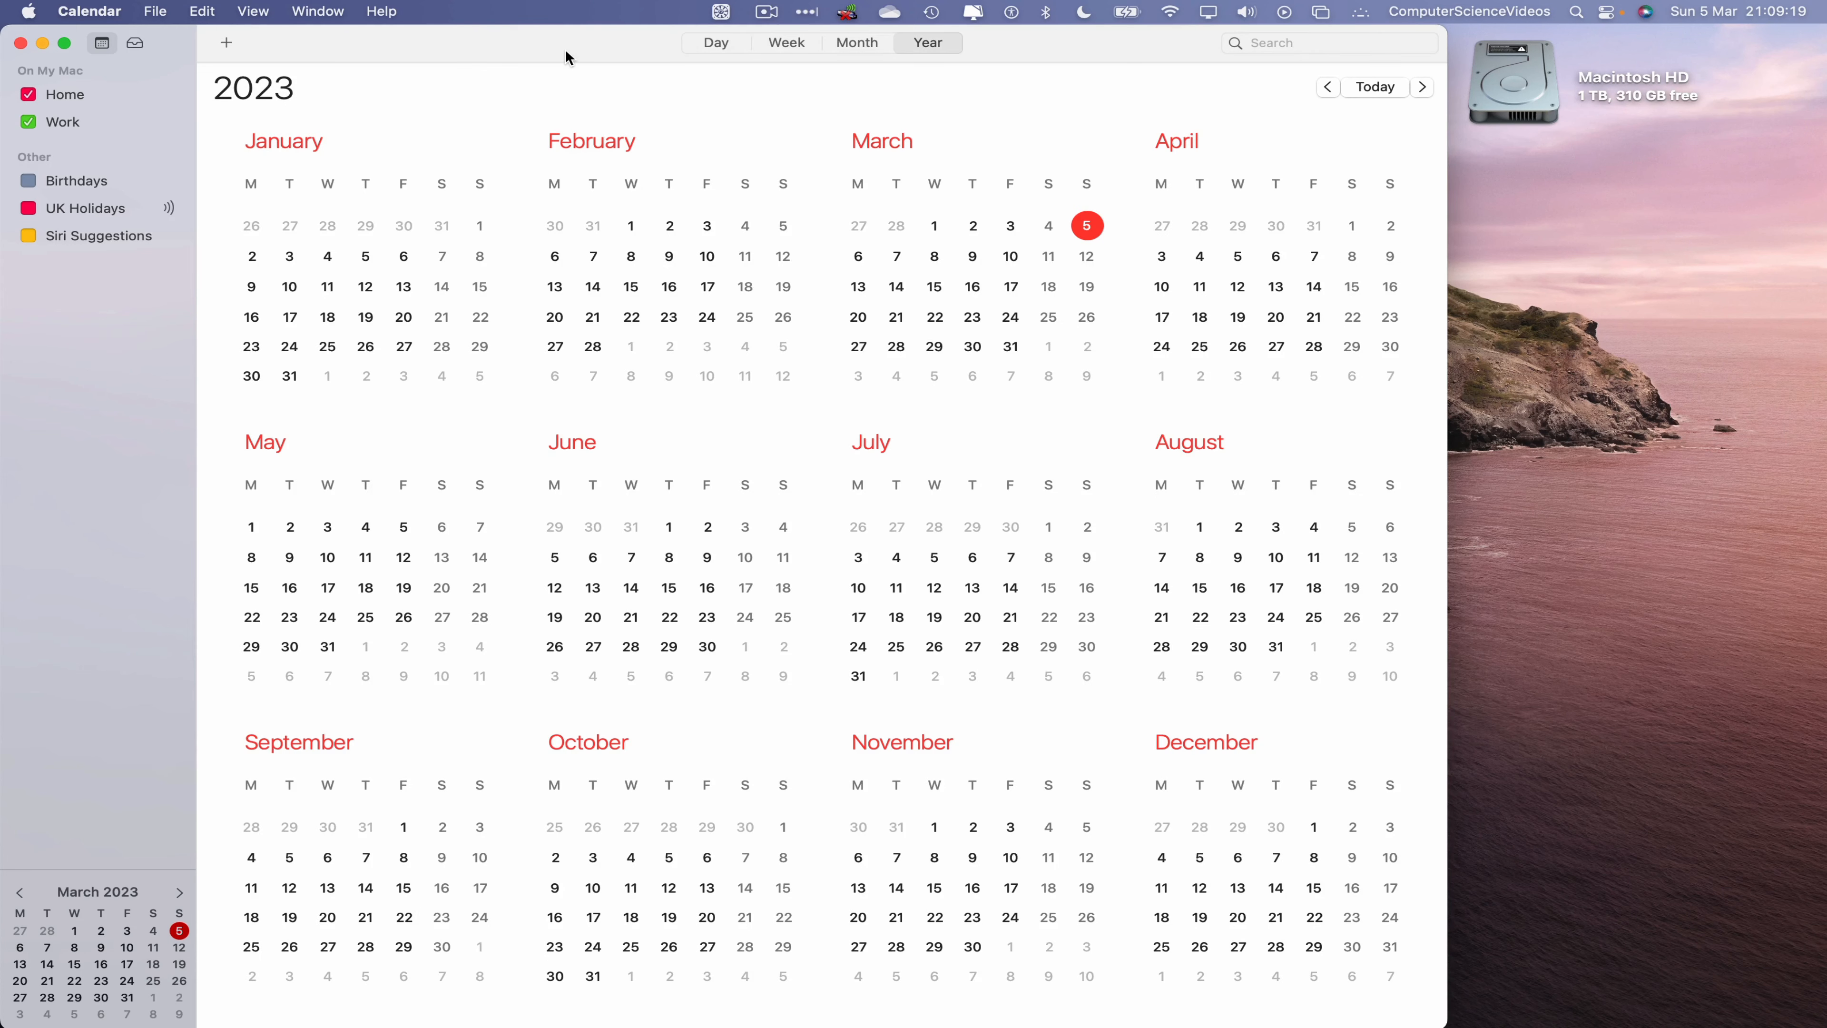
pyautogui.click(88, 10)
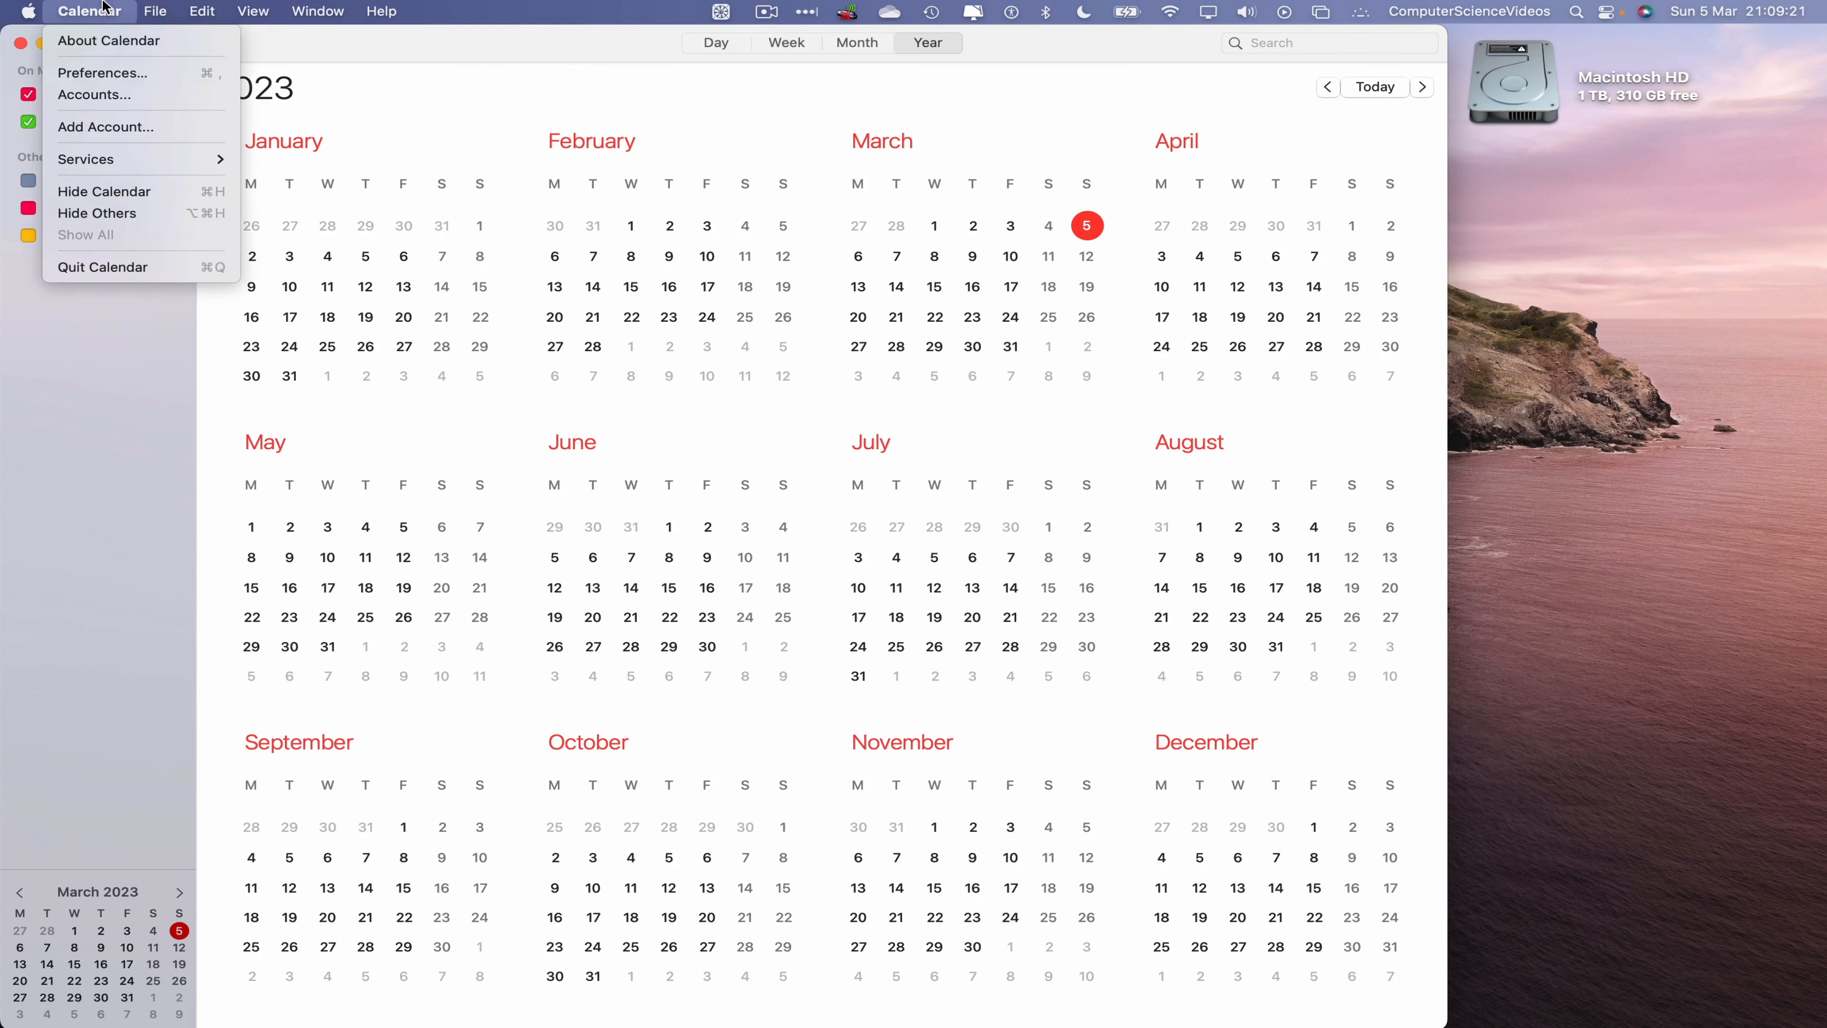
pyautogui.click(103, 267)
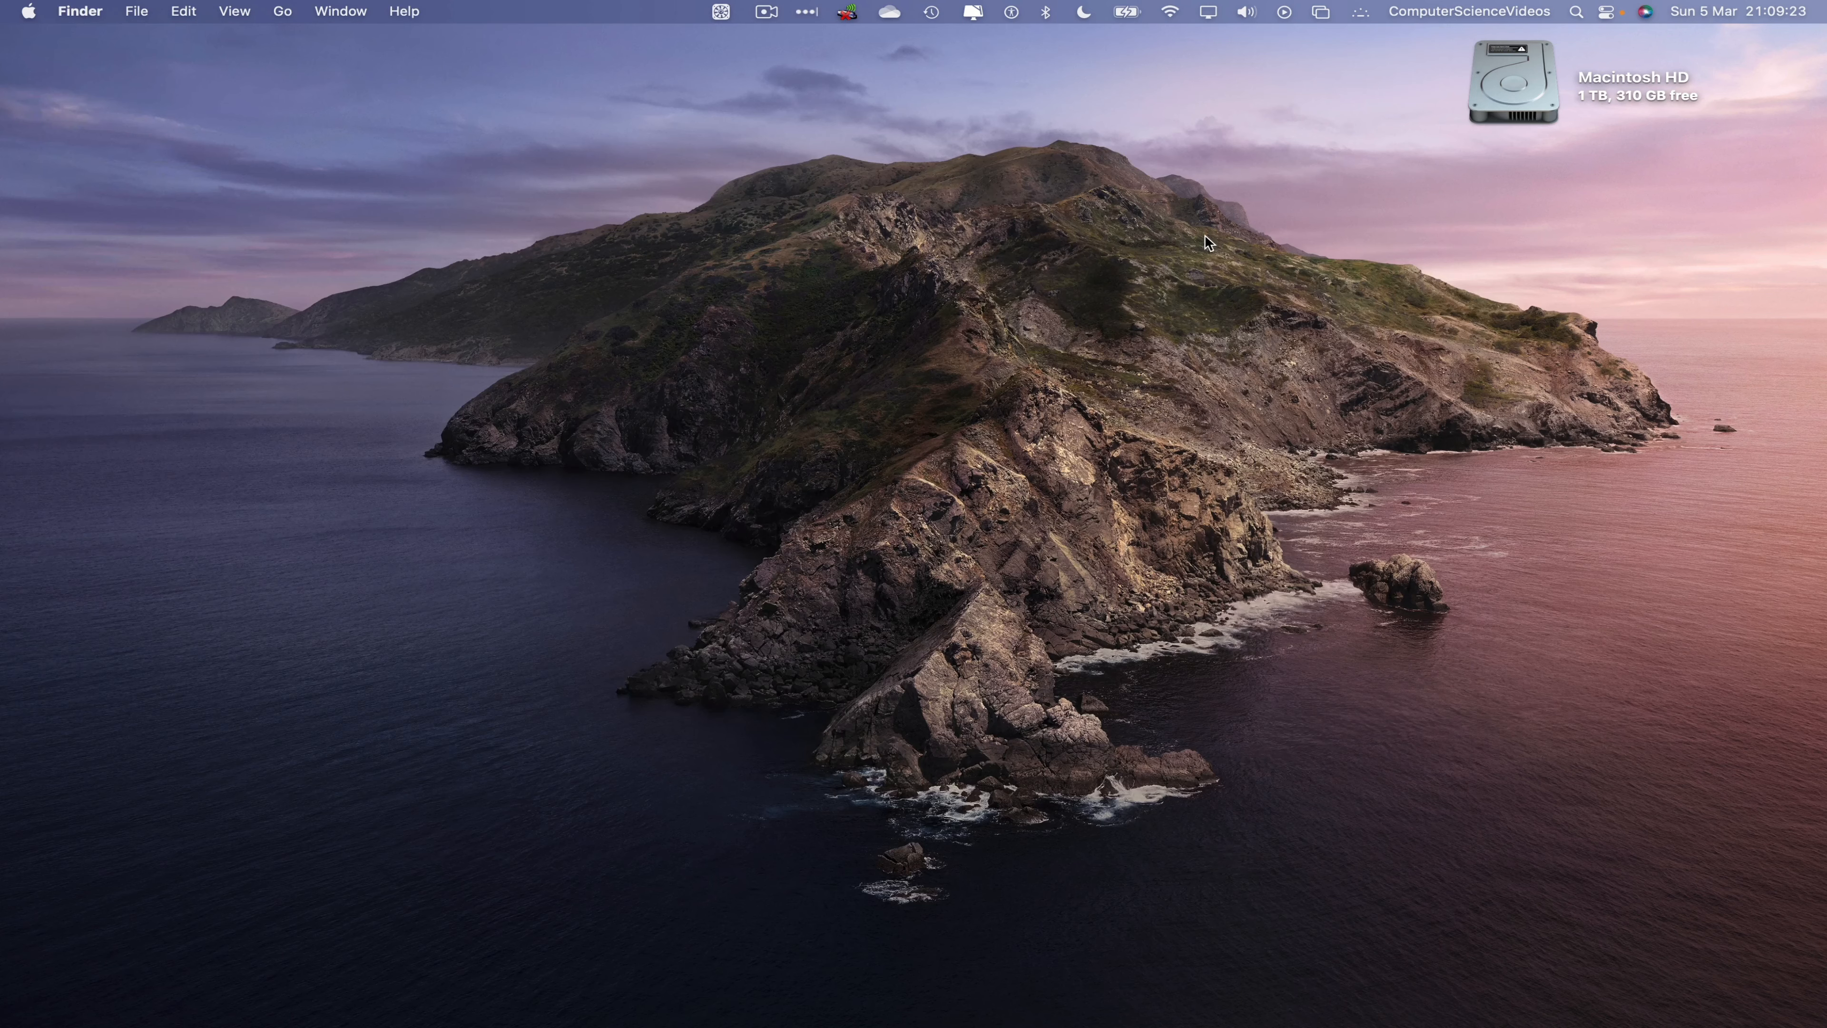